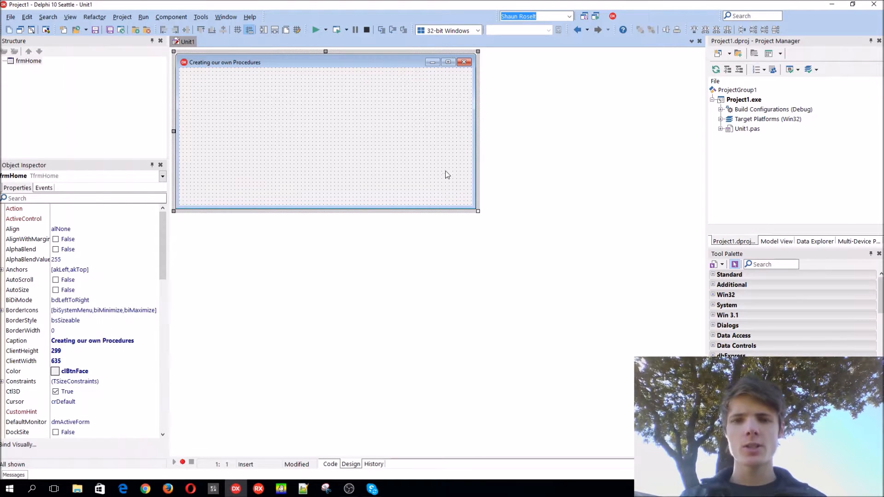
# Step: Search the Tool Palette for 'Butt' and place a TButton in the centre of the form
pyautogui.moveTo(186, 77); pyautogui.dragTo(447, 175)
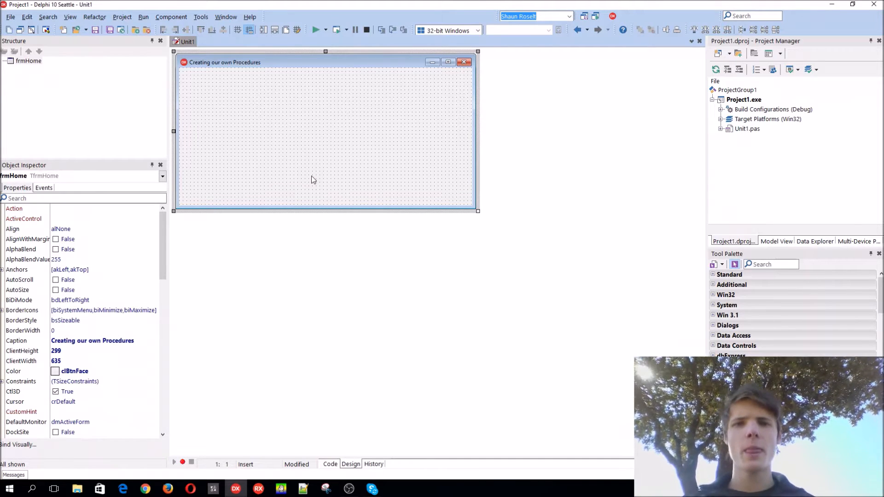
pyautogui.moveTo(371, 124)
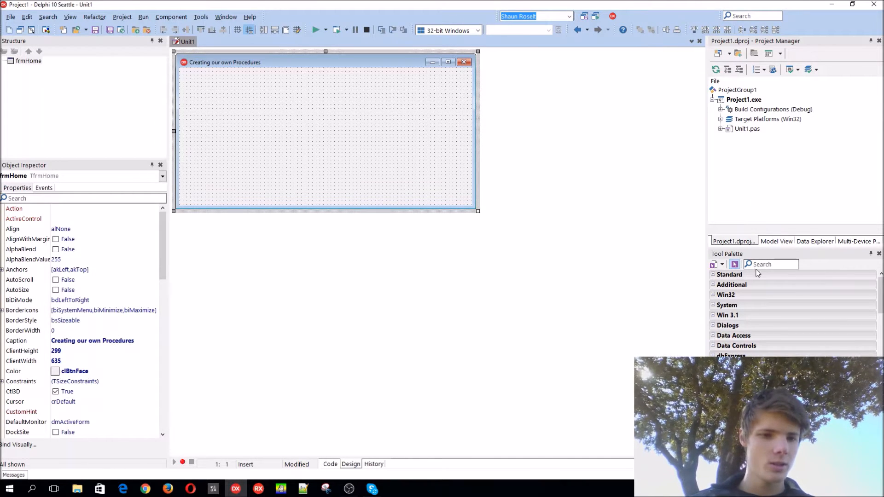
pyautogui.write('Butt')
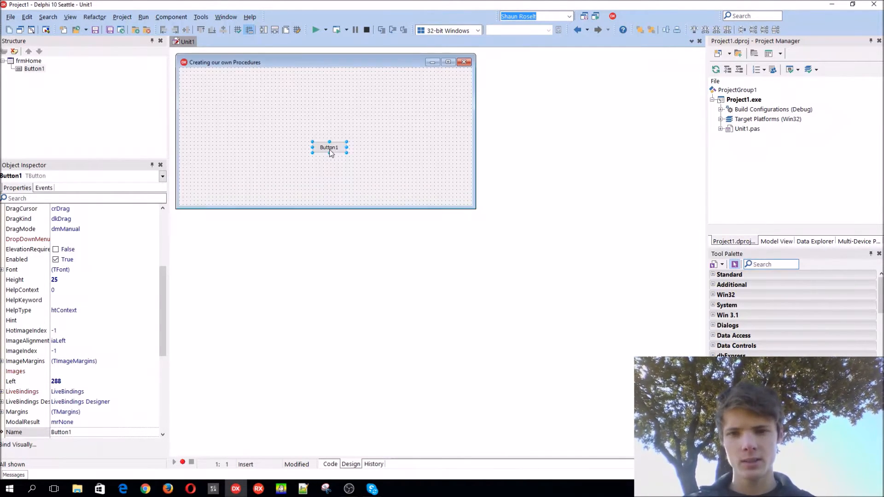
# Step: Create Button1Click and have it call ShowMessage('Hello World');
pyautogui.doubleClick(330, 148)
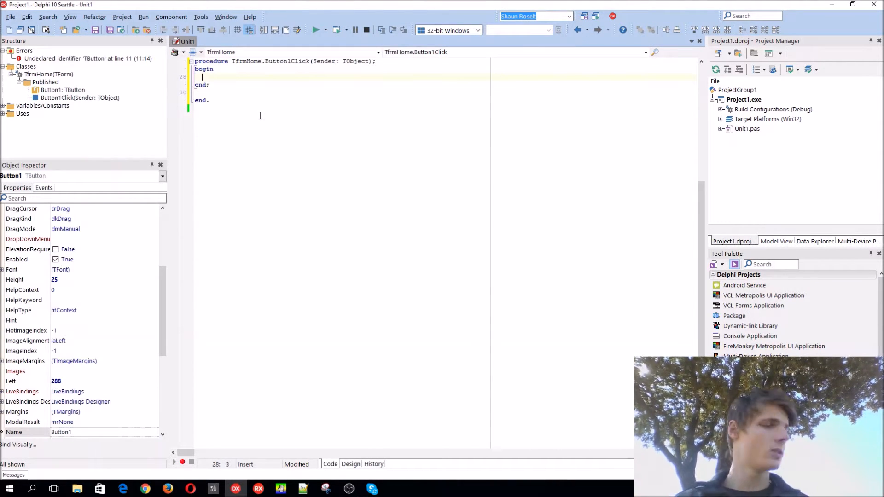
pyautogui.write('ShowMessage')
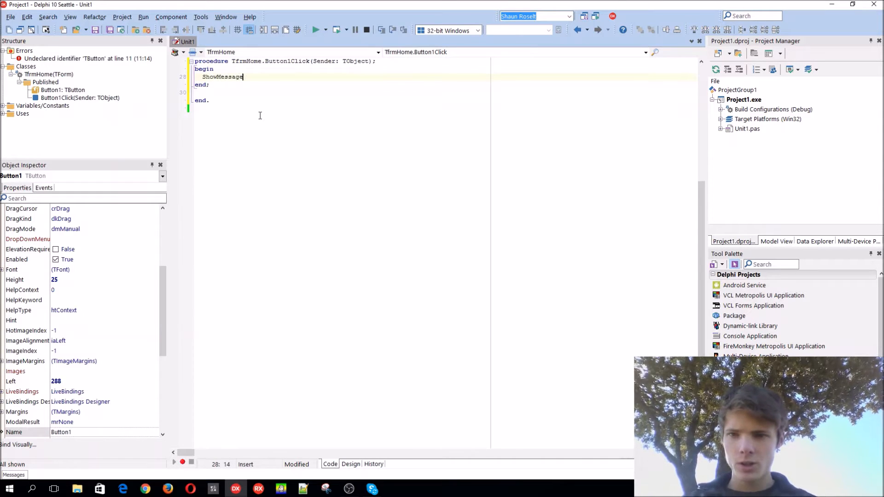
pyautogui.write('(')
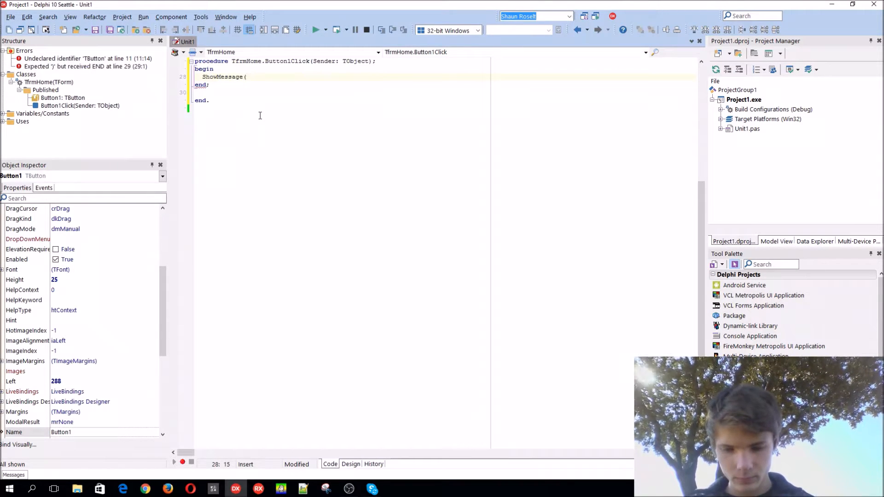
pyautogui.write("'Hello World")
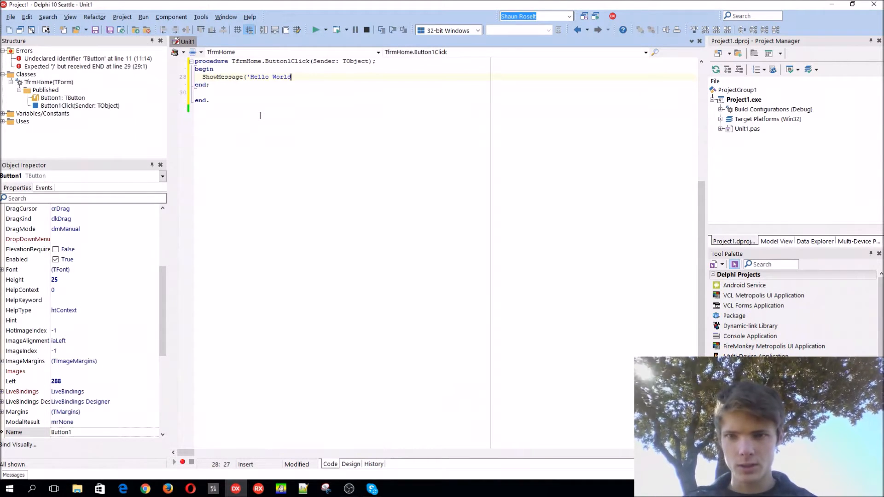
pyautogui.write("');")
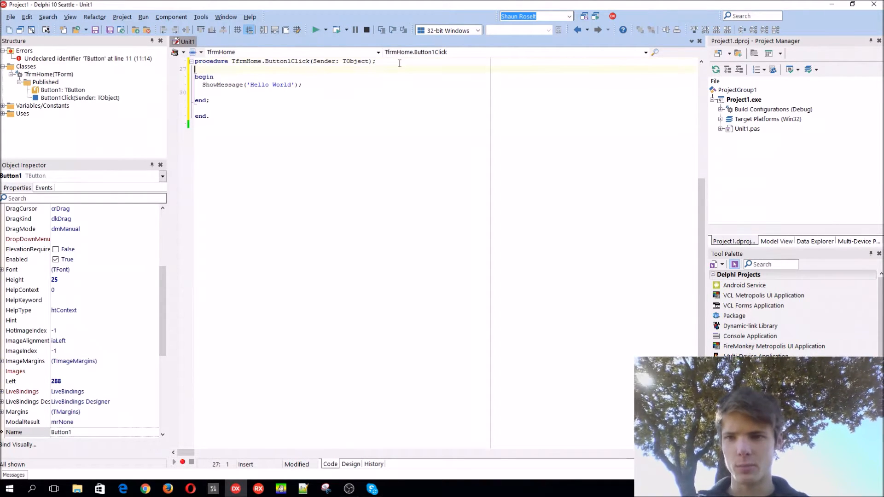
# Step: Declare a local variable sVar: String in Button1Click
pyautogui.write('var')
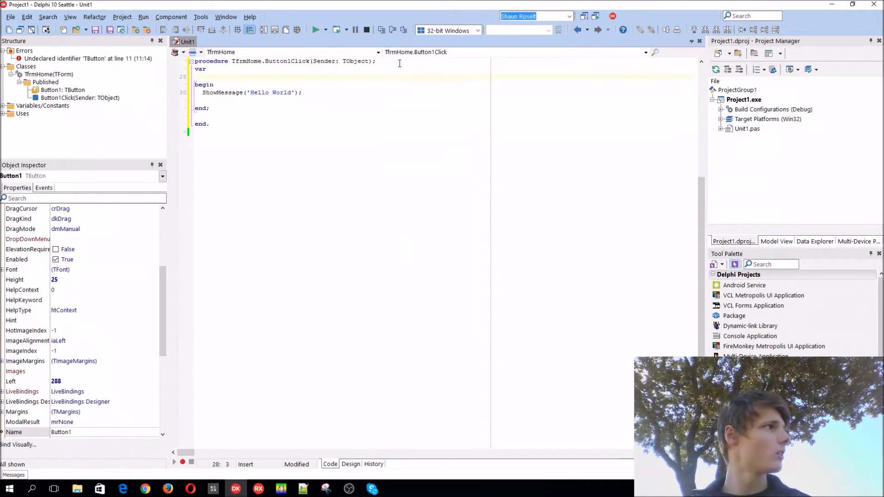
pyautogui.write('sDa')
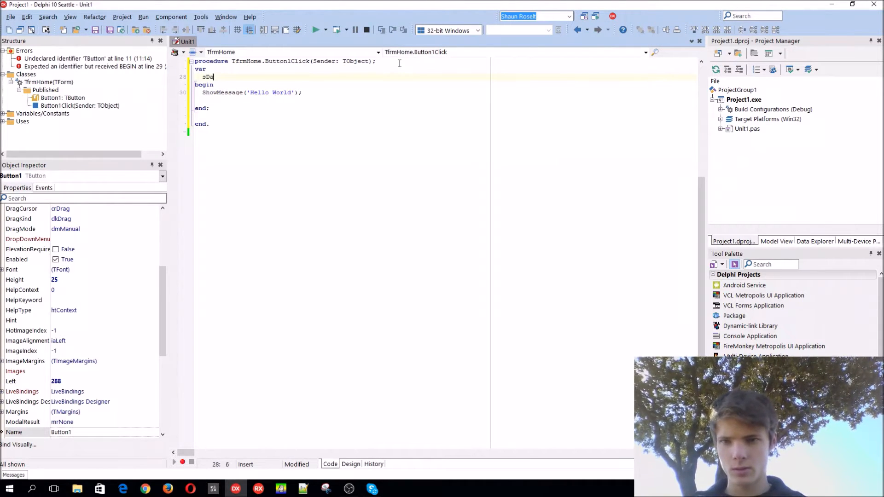
pyautogui.press('Backspace')
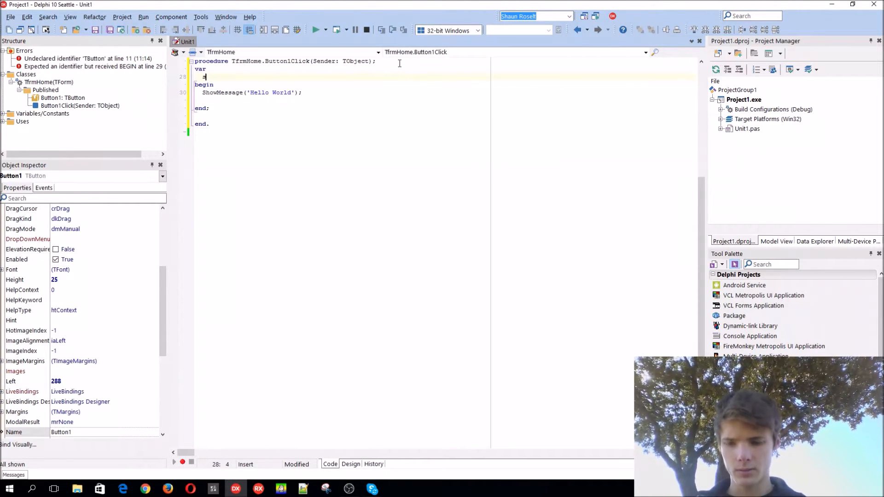
pyautogui.write('sVar: Str')
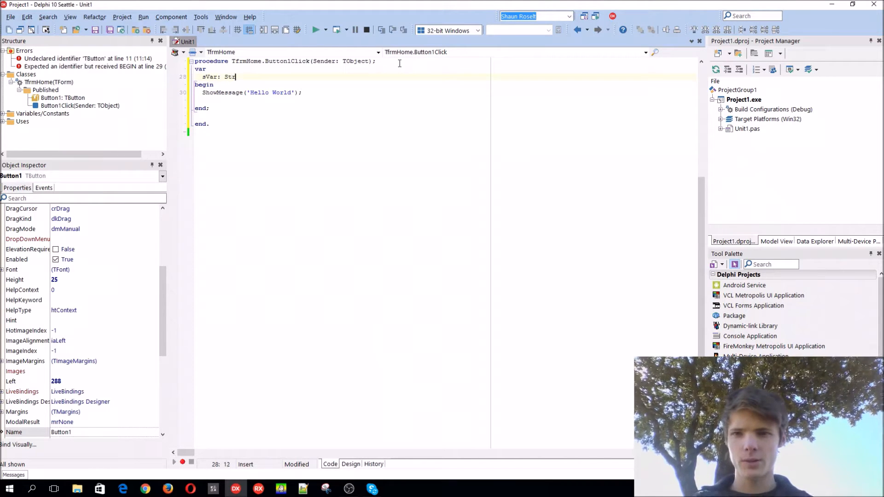
pyautogui.write('ing;')
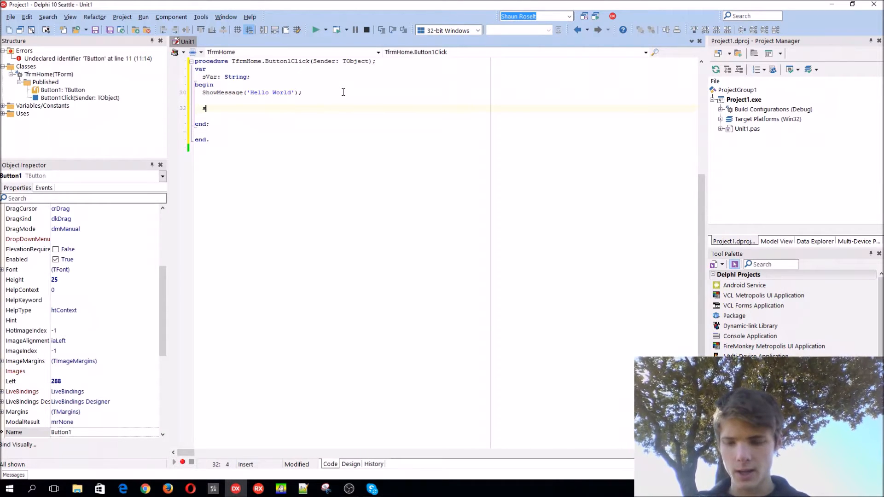
# Step: Assign sVar := Copy('Hello World',2,4);
pyautogui.write('sVar :=')
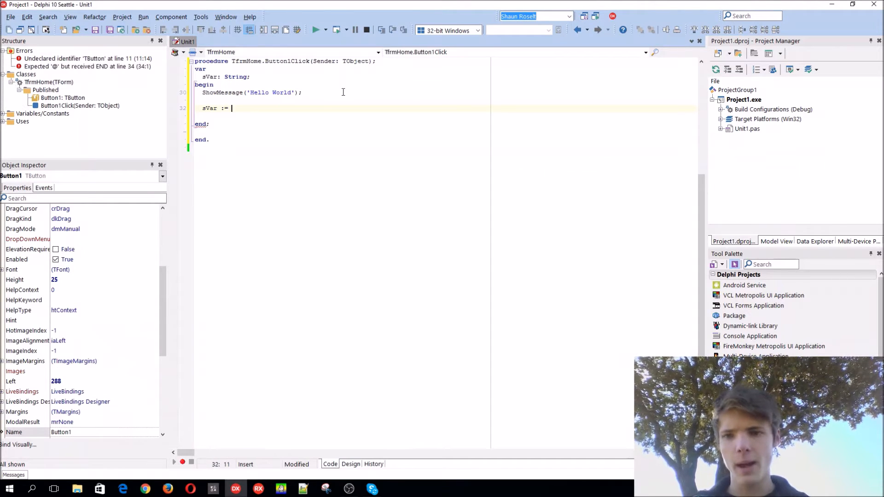
pyautogui.write('Copy')
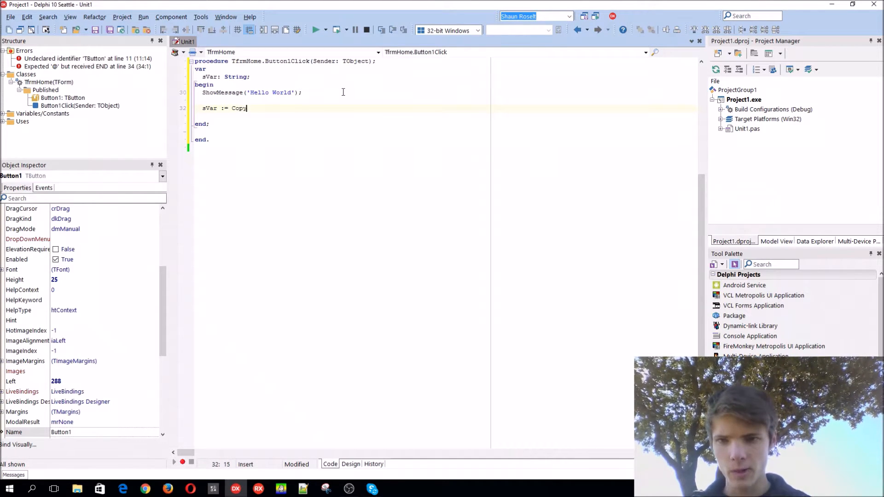
pyautogui.write('();')
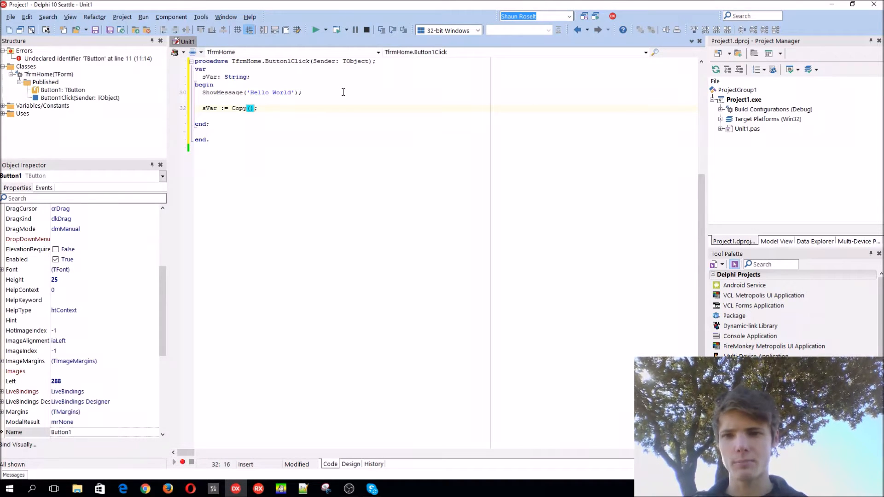
pyautogui.write("'Hello World',")
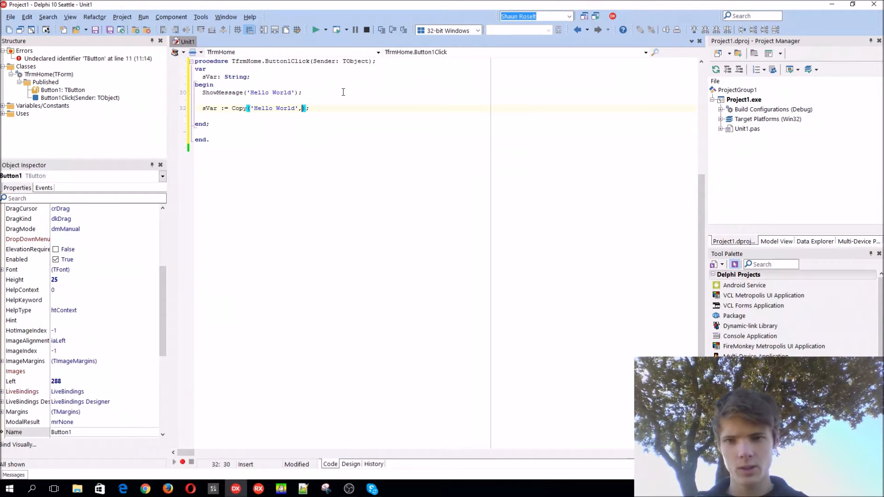
pyautogui.write('1')
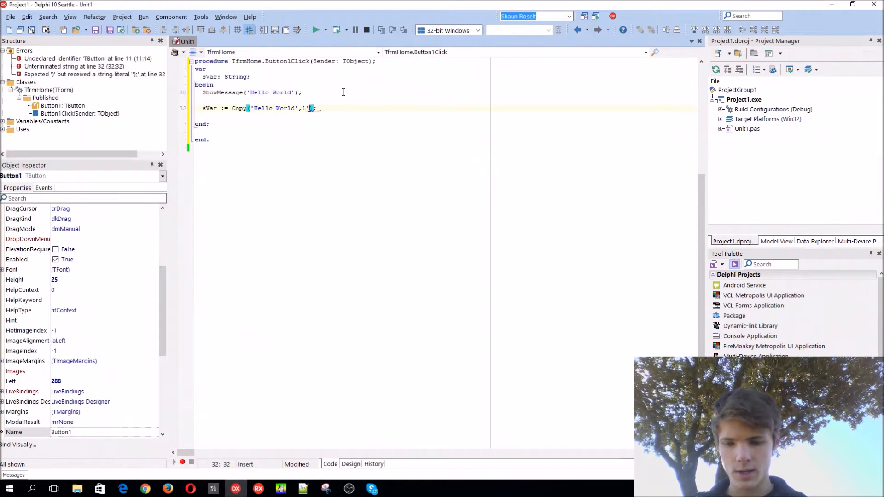
pyautogui.write('4')
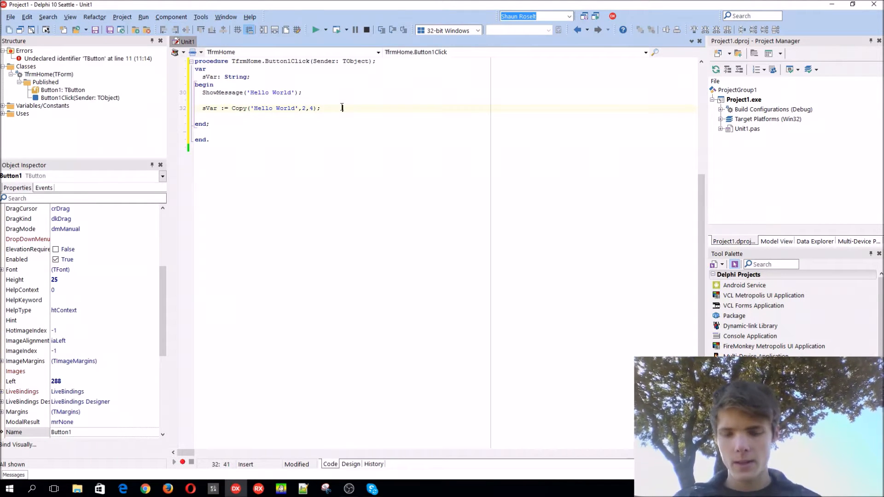
# Step: Show the copied text with Showmessage(sVar);
pyautogui.write('Showmes')
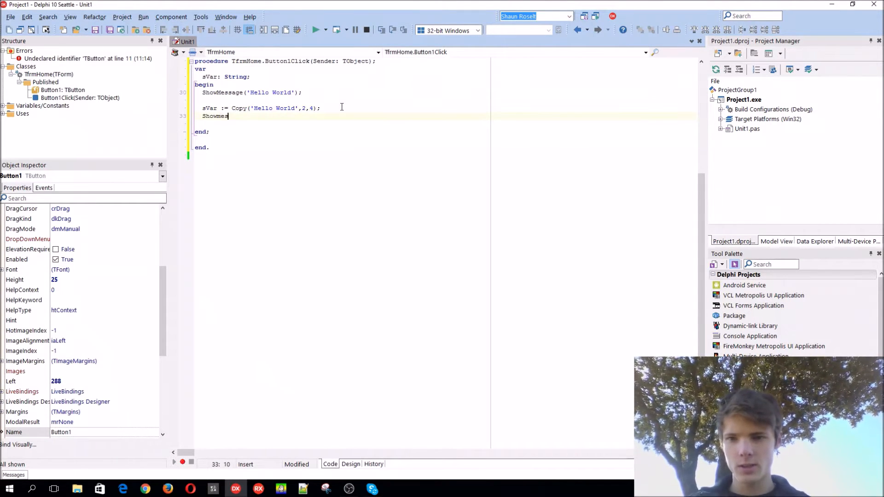
pyautogui.write('sage(sVa')
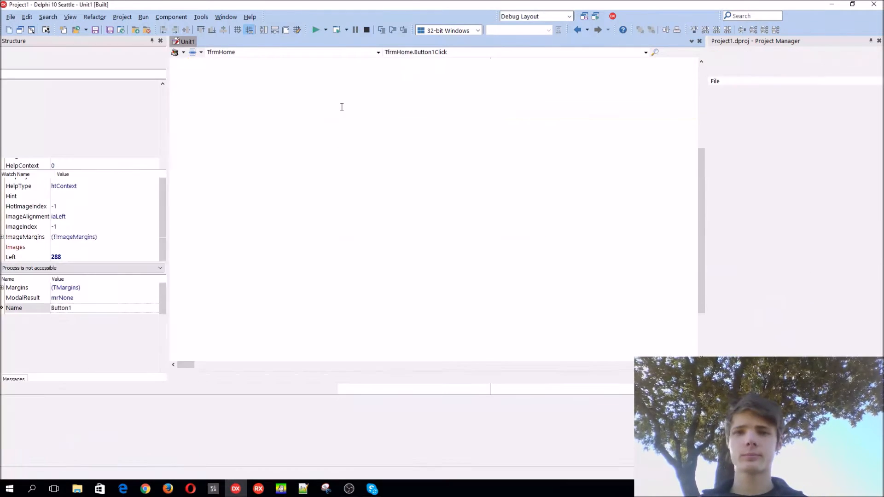
# Step: Run the app, trigger Button1 and dismiss the Hello World and ello messages
pyautogui.click(316, 30)
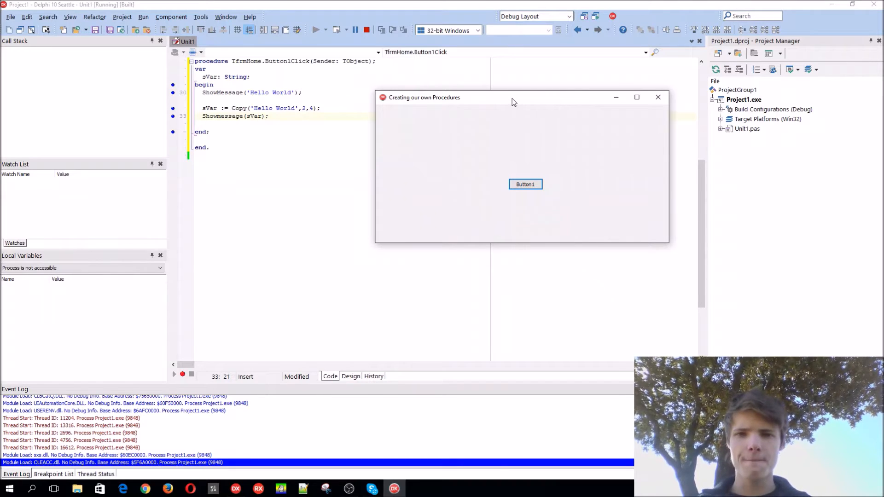
pyautogui.moveTo(513, 97); pyautogui.dragTo(557, 89)
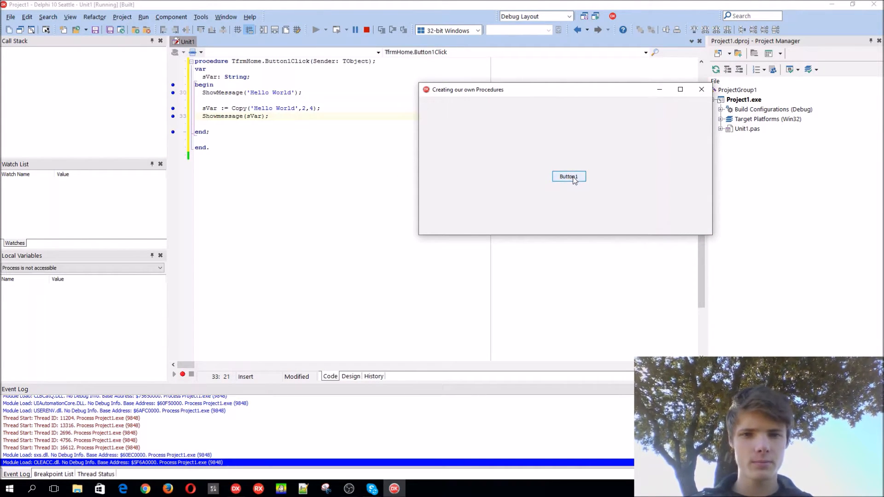
pyautogui.click(568, 176)
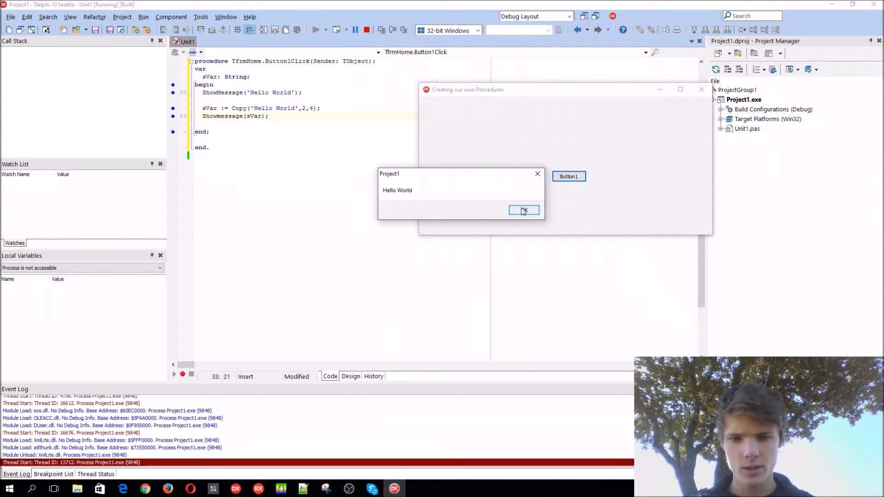
pyautogui.click(523, 210)
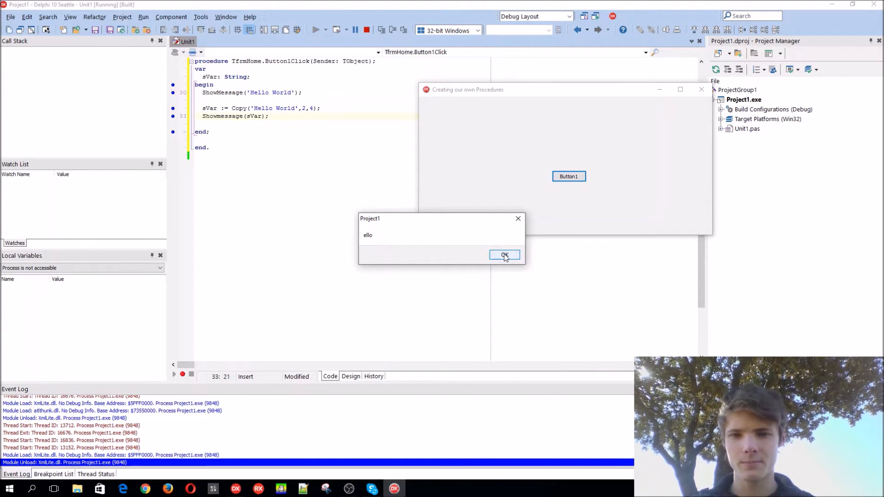
pyautogui.click(503, 255)
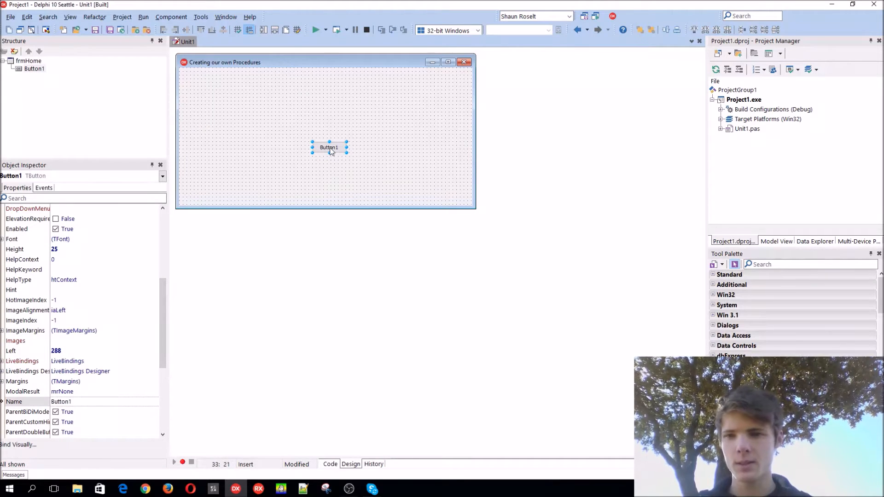
# Step: Add a second TButton below-right of Button1 and enlarge it
pyautogui.click(790, 264)
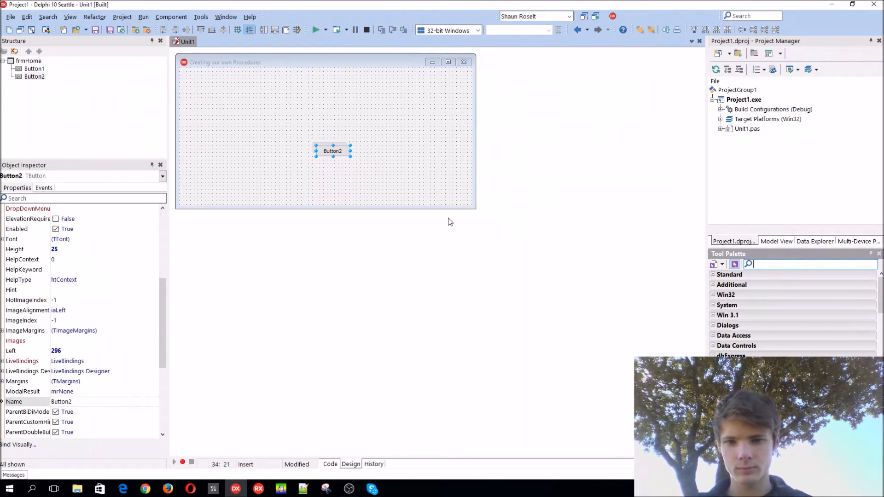
pyautogui.moveTo(332, 150); pyautogui.dragTo(389, 174)
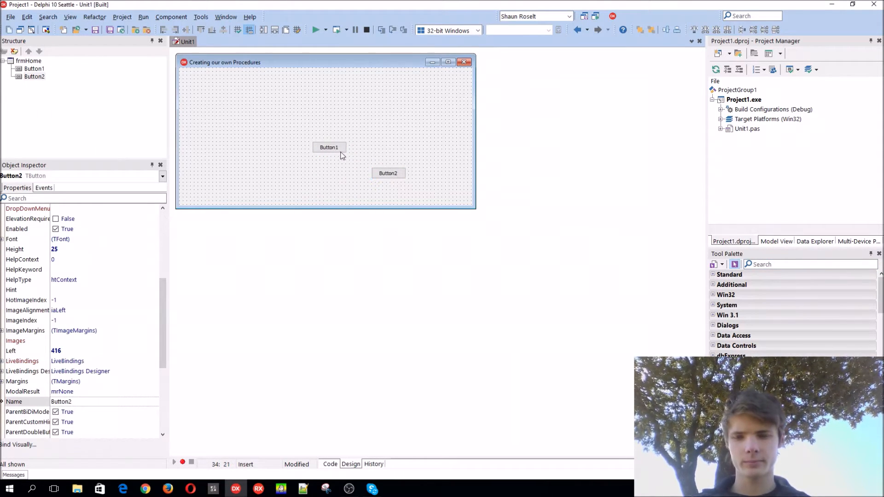
pyautogui.moveTo(329, 148); pyautogui.dragTo(236, 99)
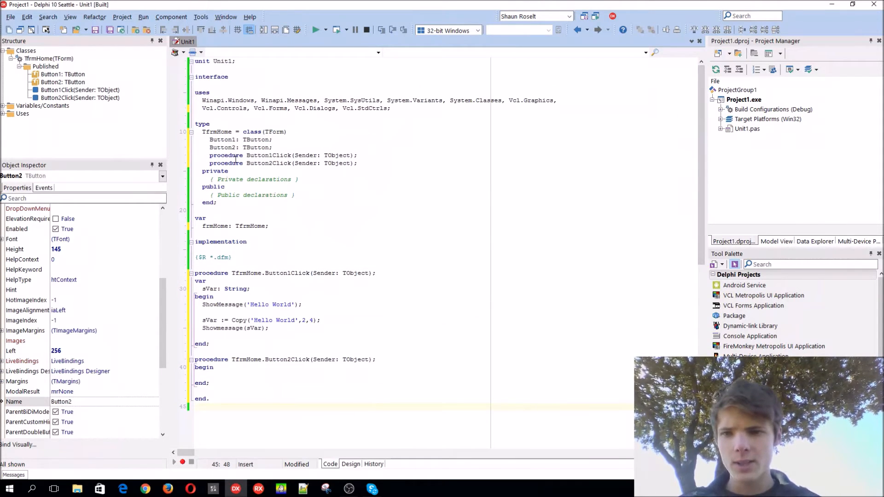
# Step: Declare procedure ChangeFormColor(); in the TfrmHome class and generate its stub
pyautogui.click(237, 163)
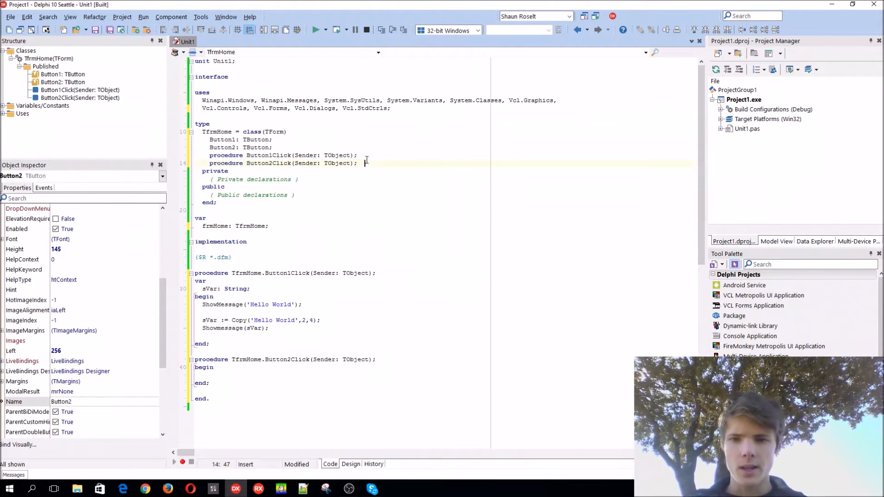
pyautogui.write('proc')
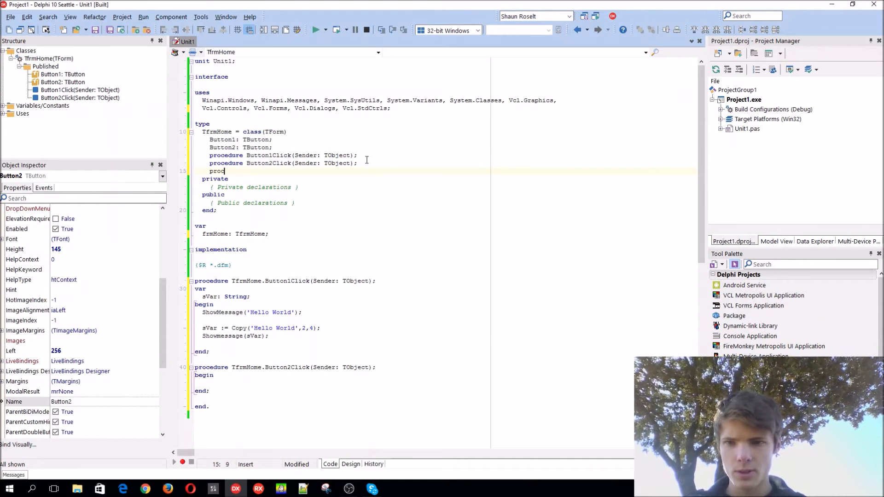
pyautogui.write('edure')
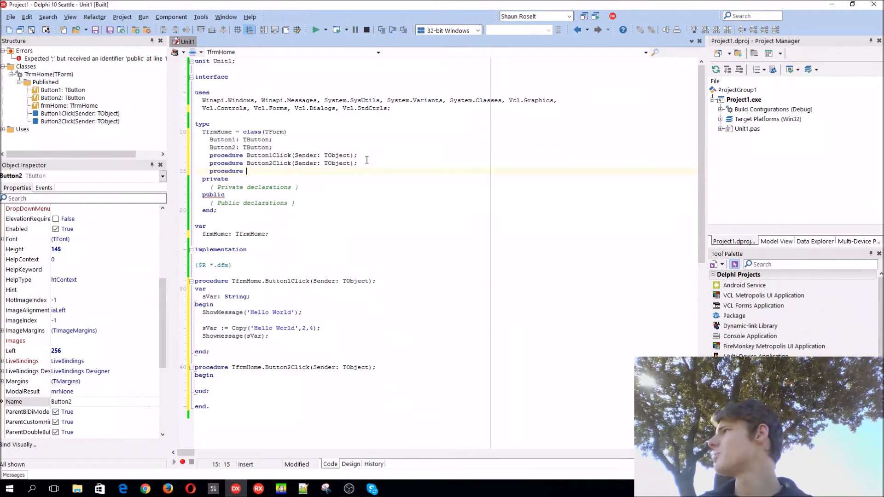
pyautogui.write('CHand')
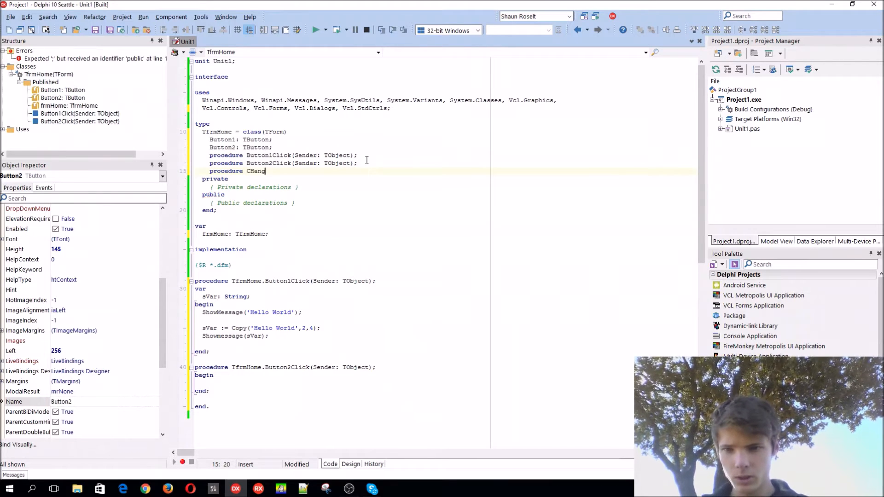
pyautogui.press('BackSpace')
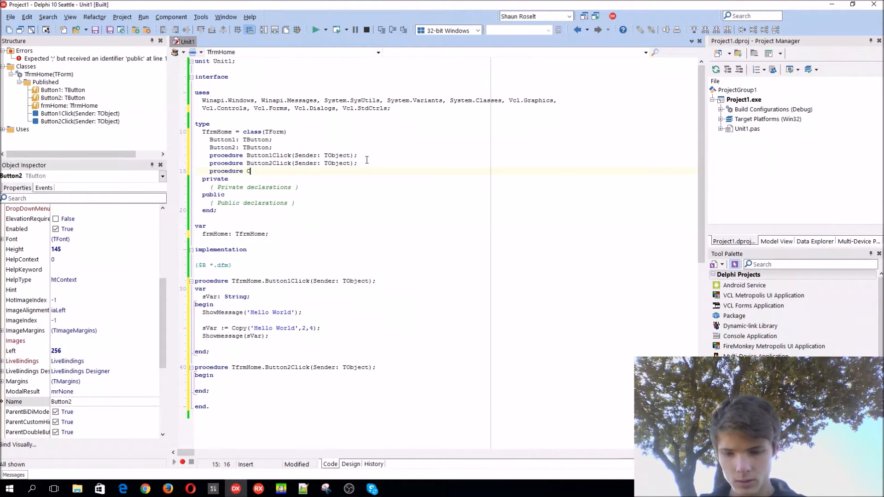
pyautogui.write('ChangeFormColor();')
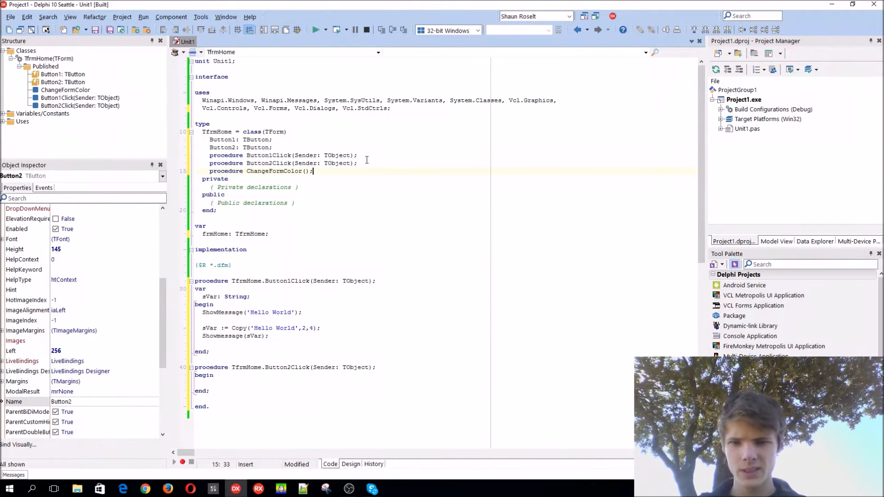
pyautogui.click(276, 171)
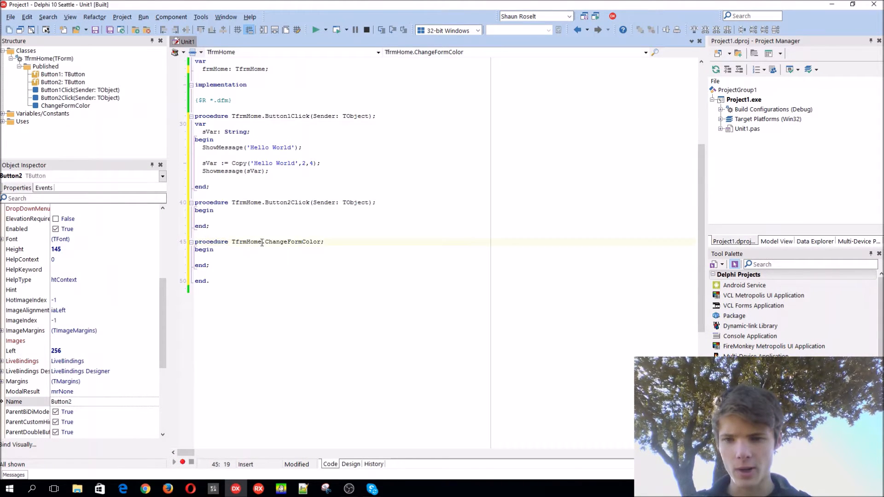
# Step: Write frmHome.Color := clBlack; followed by sleep(100); in the ChangeFormColor body
pyautogui.doubleClick(246, 241)
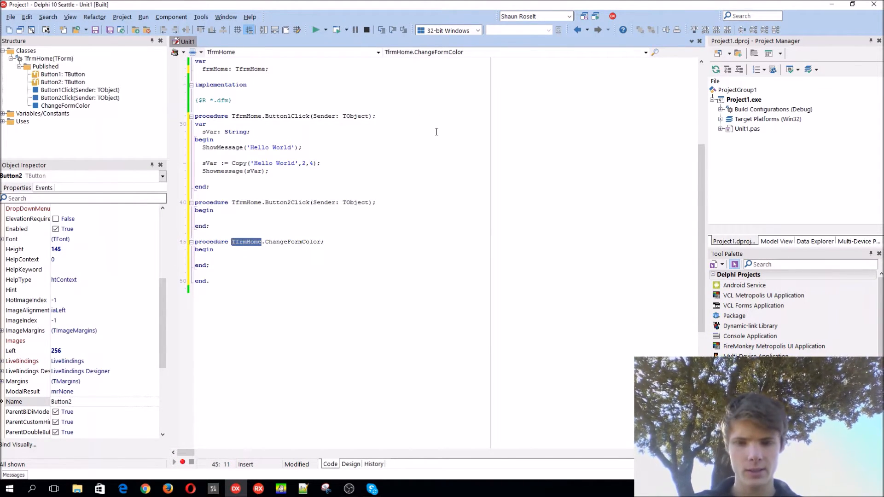
pyautogui.click(350, 464)
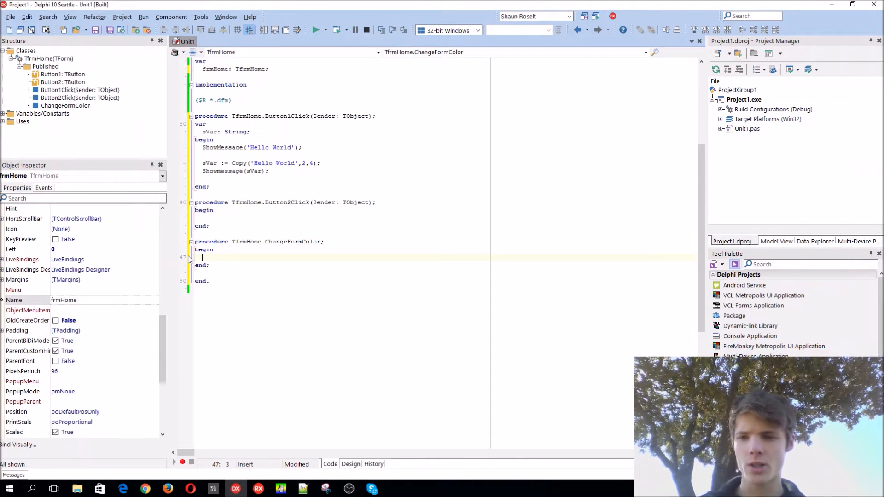
pyautogui.write('frmHome')
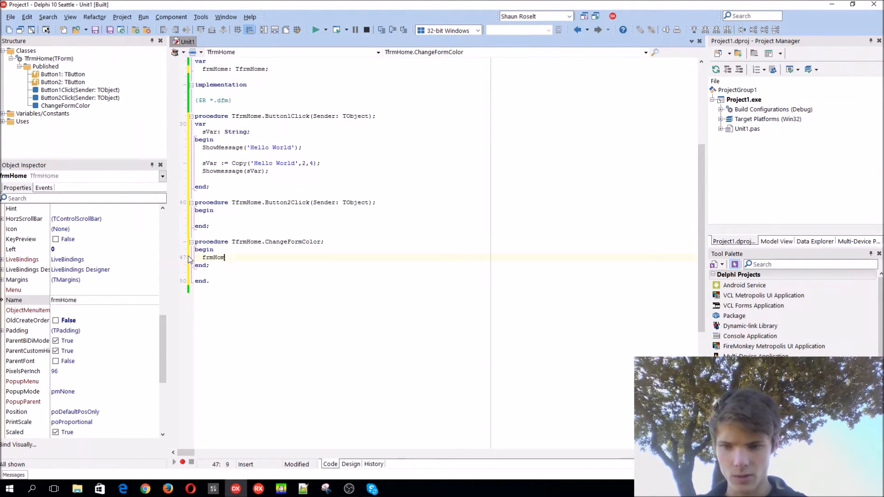
pyautogui.write('.col')
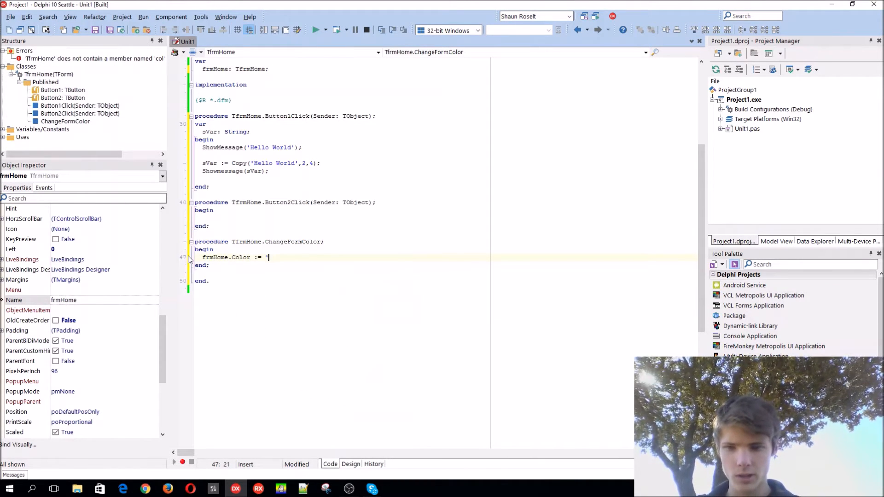
pyautogui.write('clBlack')
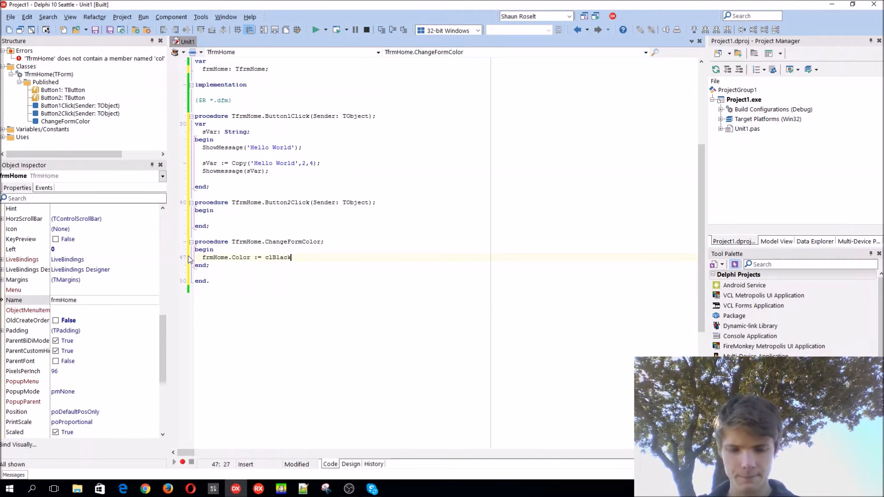
pyautogui.write(';')
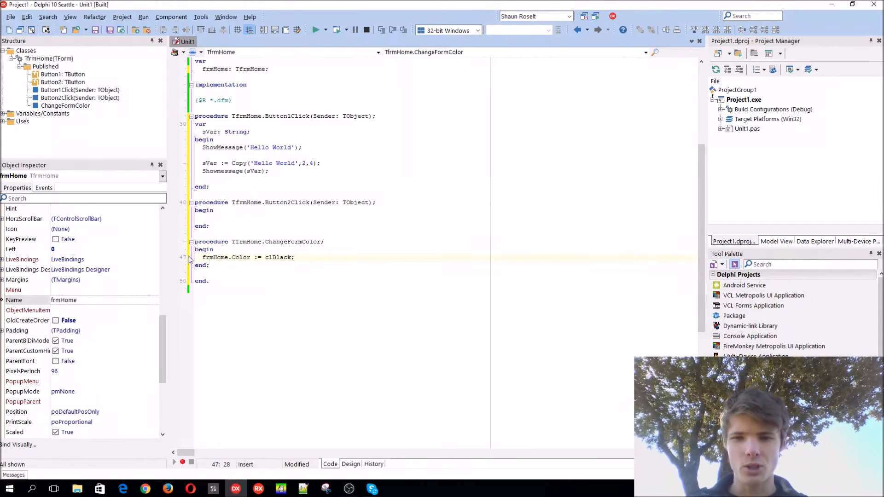
pyautogui.write('slee')
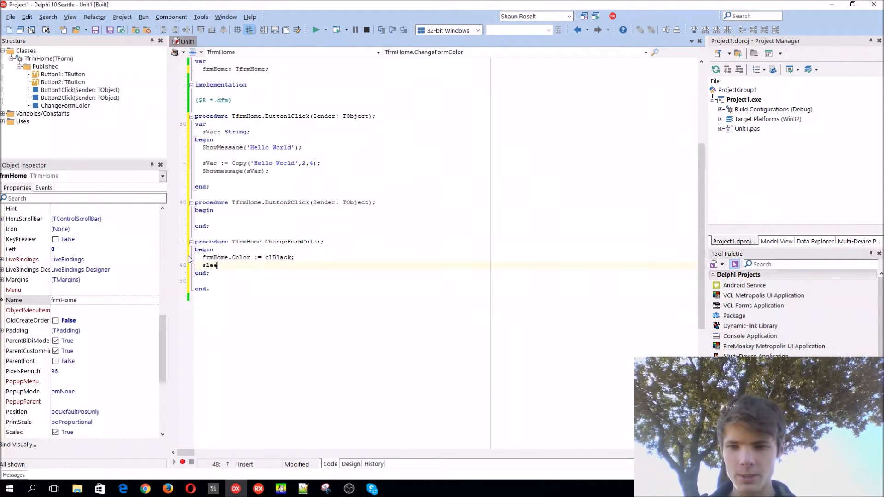
pyautogui.write('p();')
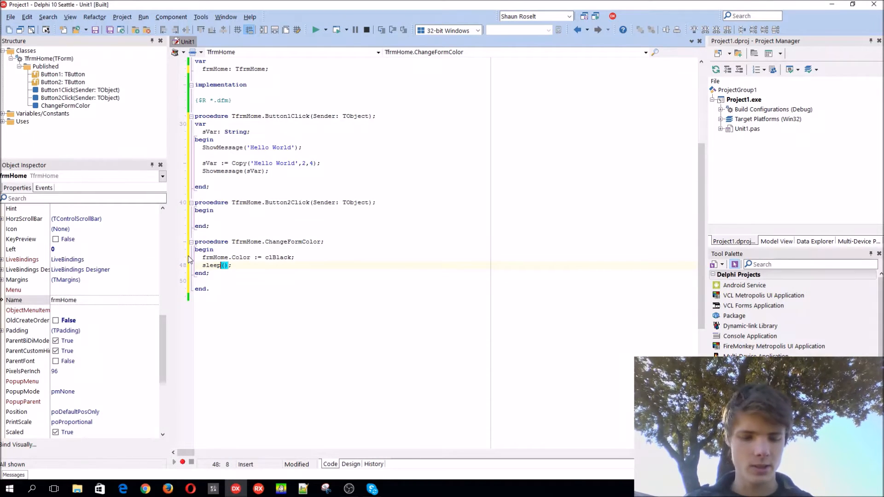
pyautogui.write('100')
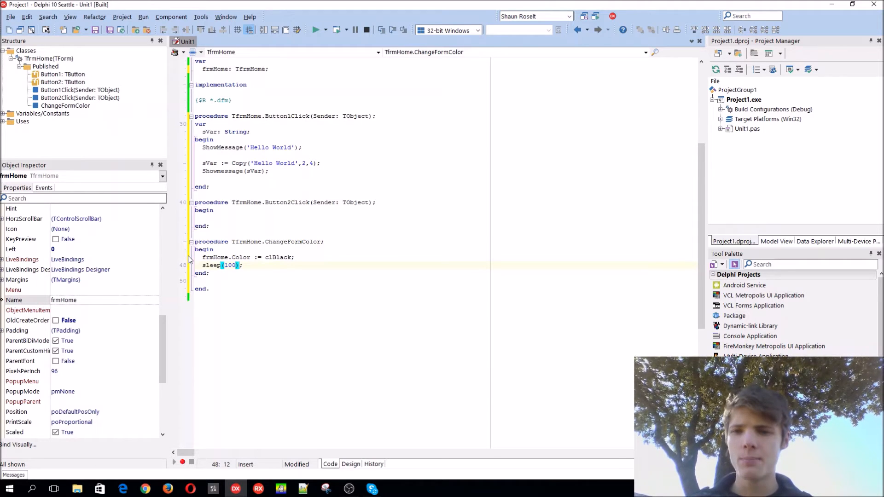
pyautogui.write(';')
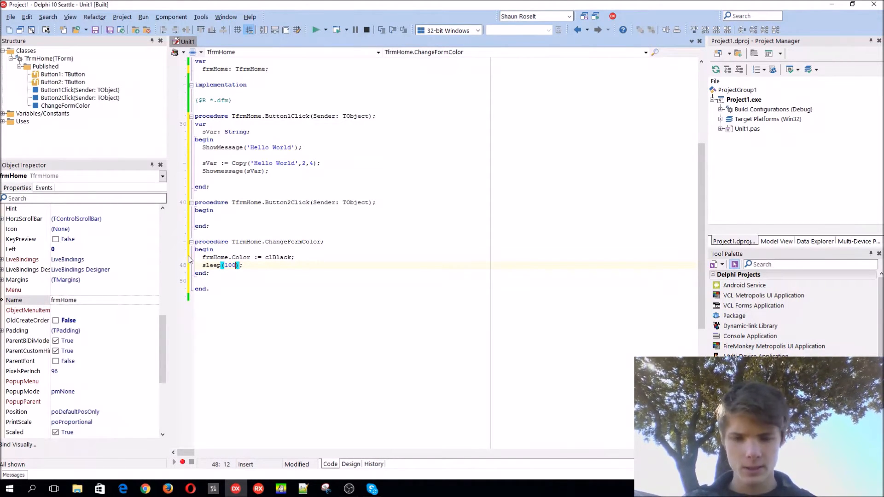
# Step: Repeat the colour/sleep pair for clYellow, clRed, clBlue and finish with clBtnFace
pyautogui.click(246, 257)
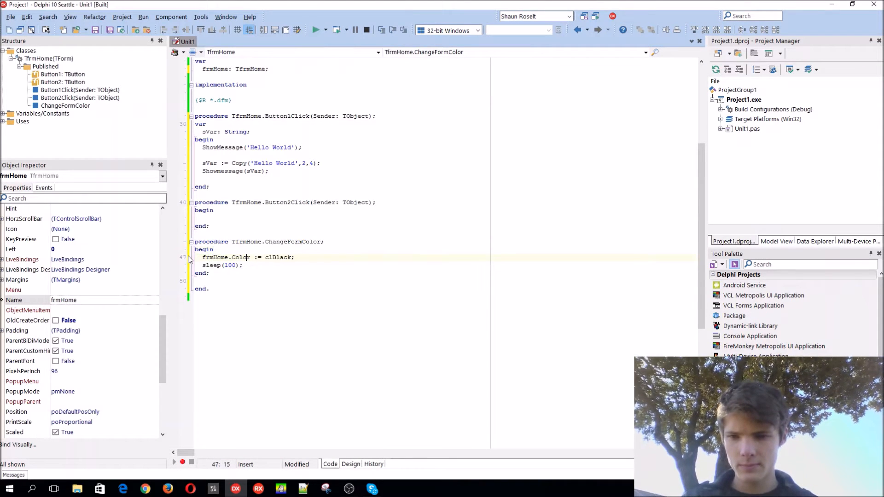
pyautogui.write('frmHome.Color := clBlack;')
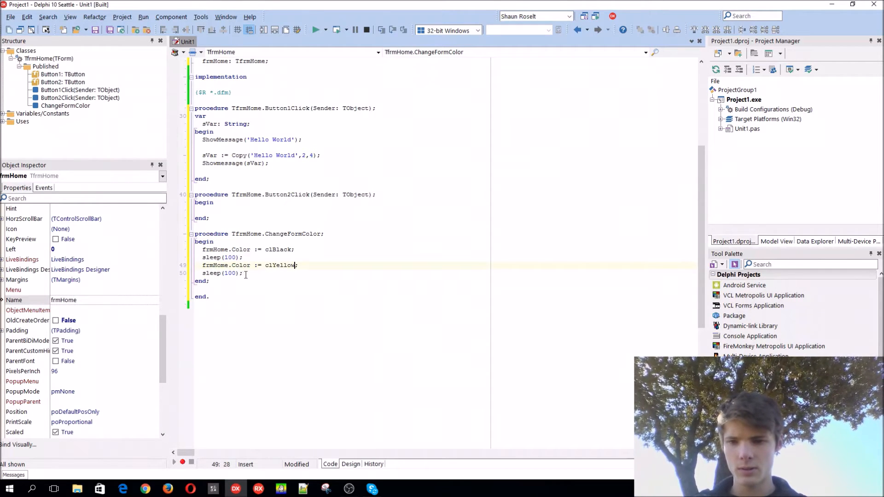
pyautogui.write('frmHome.Color := cl;')
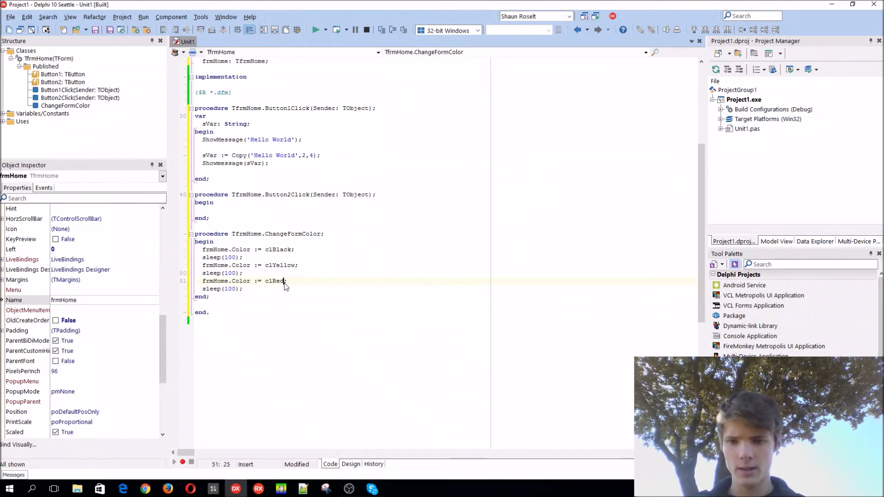
pyautogui.write('frmHome.Color := c;')
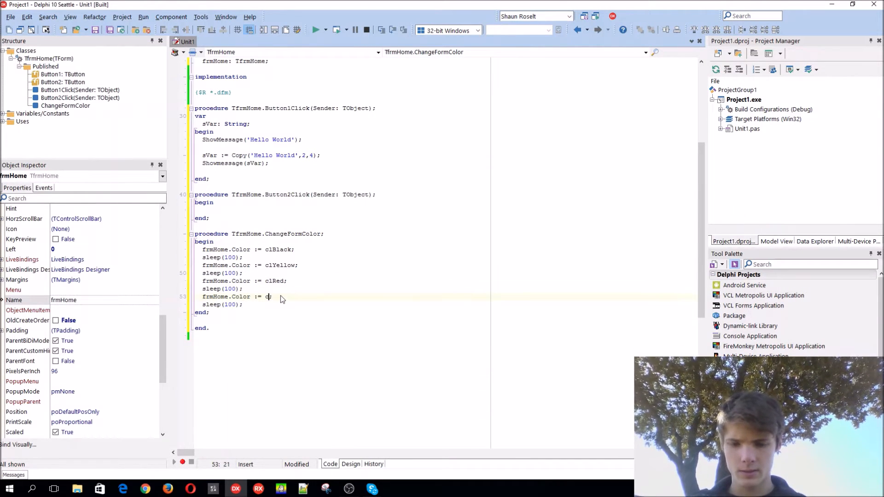
pyautogui.write('lBlue')
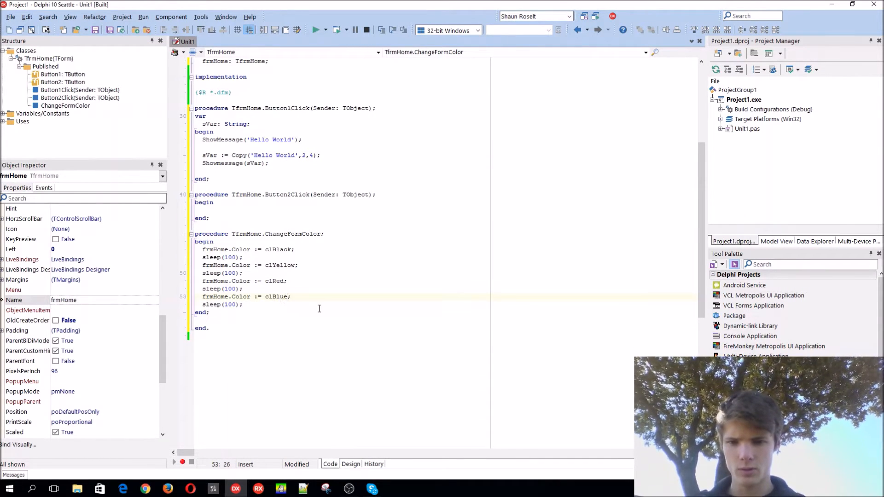
pyautogui.write('frmHome.Color := clBlack;')
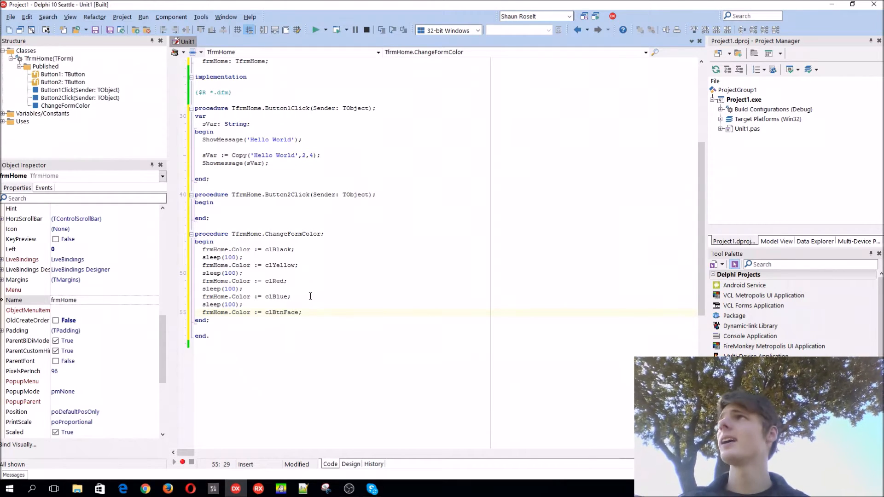
pyautogui.moveTo(351, 316)
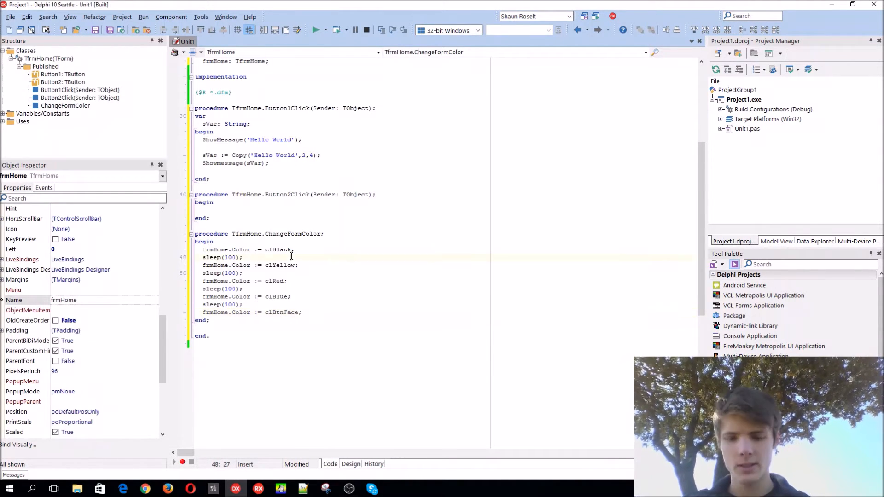
# Step: Make Button2Click call ChangeFormColor(); and run the project
pyautogui.click(350, 465)
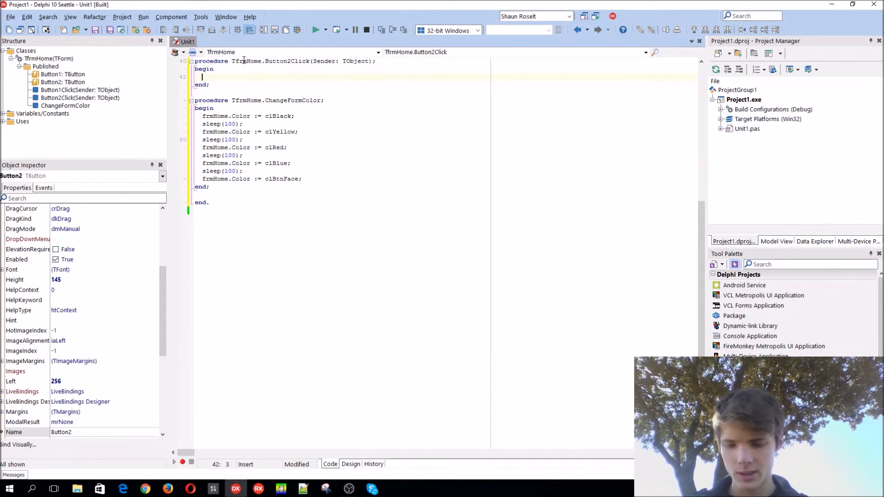
pyautogui.write('ChangeFormmColor')
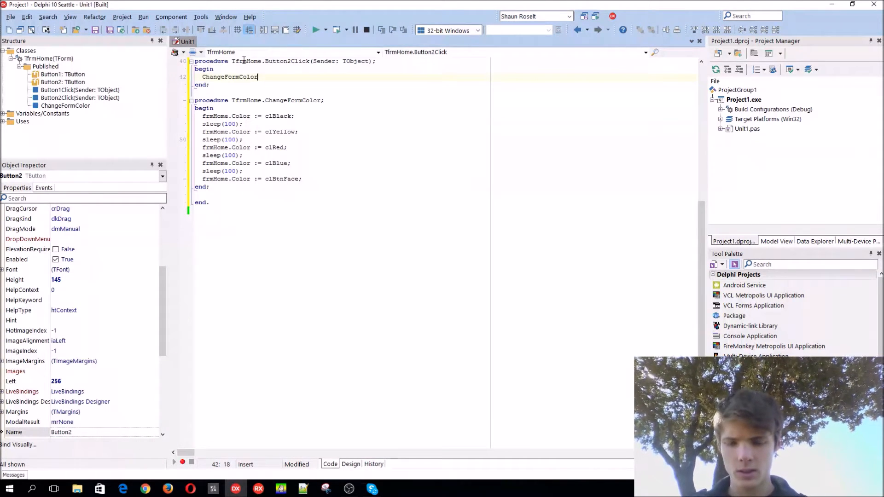
pyautogui.write(';')
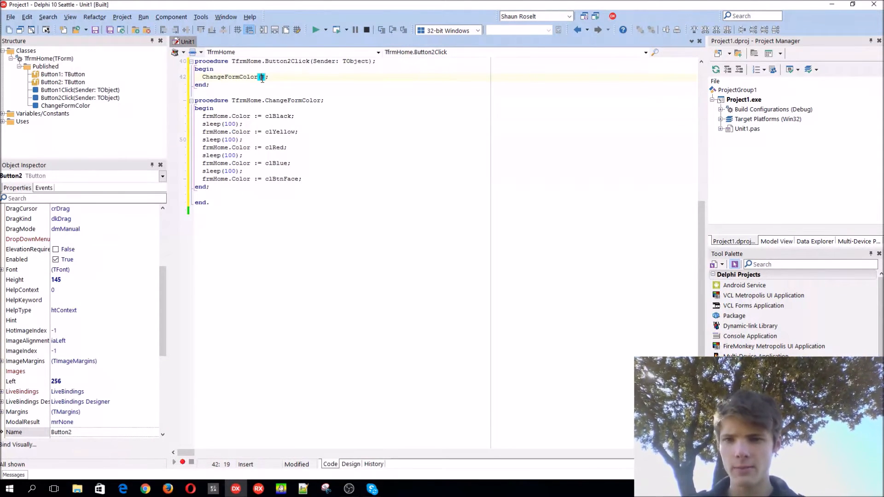
pyautogui.write("''")
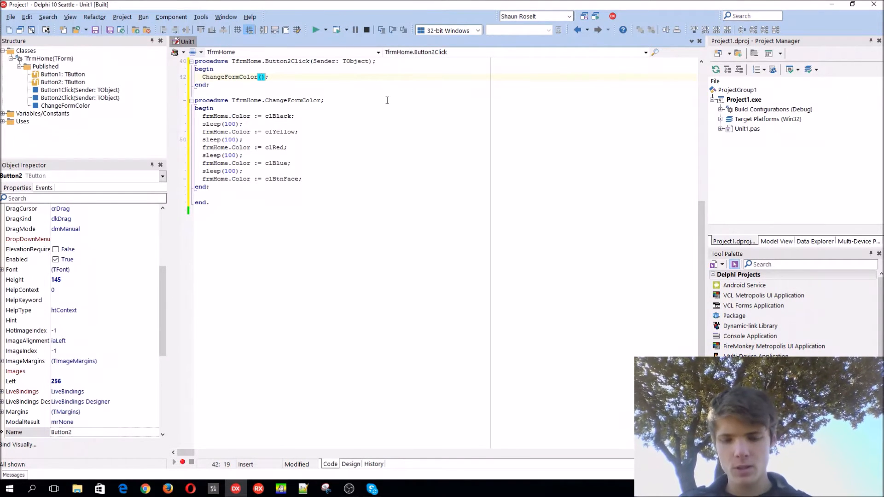
pyautogui.click(316, 30)
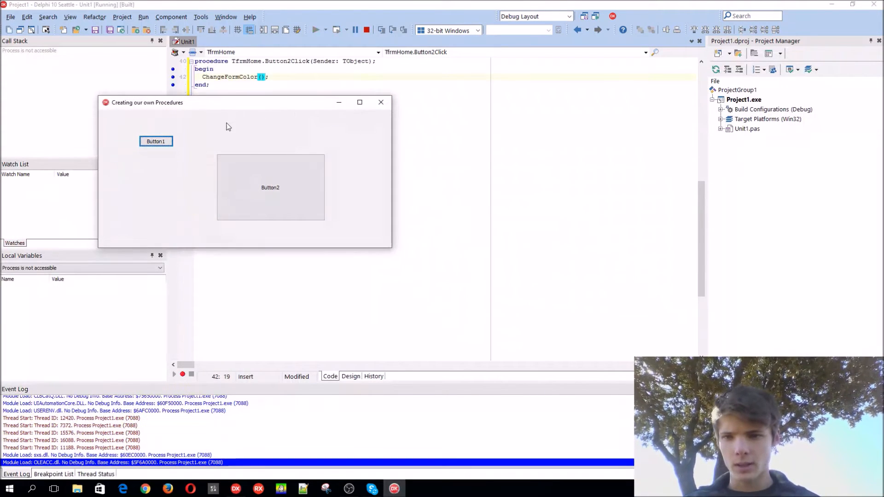
# Step: Maximize the running form, test Button1's message and Button2's colour cycle
pyautogui.click(359, 102)
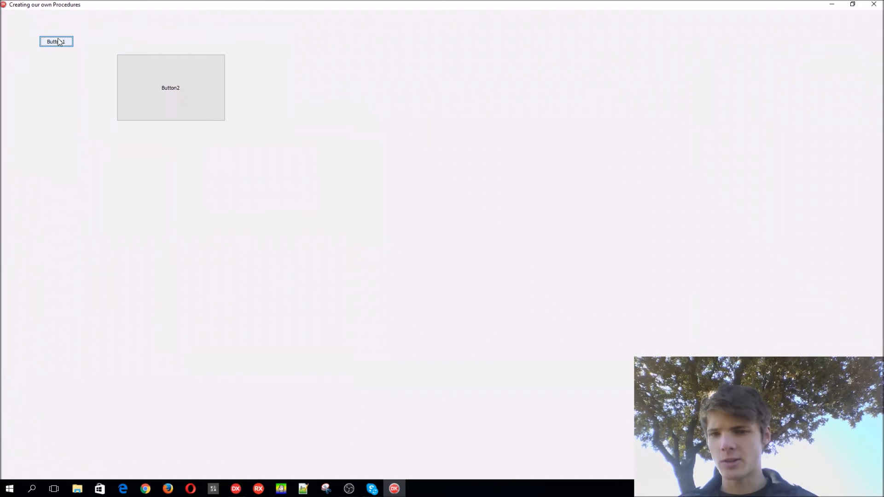
pyautogui.click(56, 42)
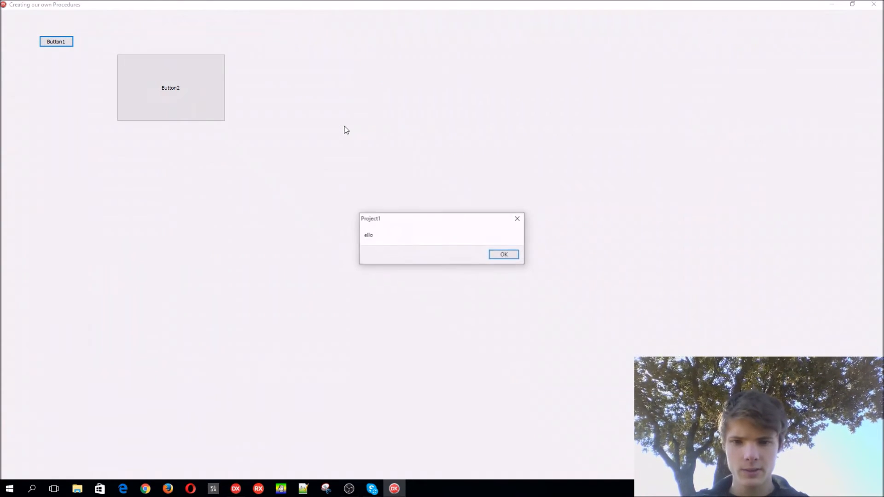
pyautogui.click(503, 254)
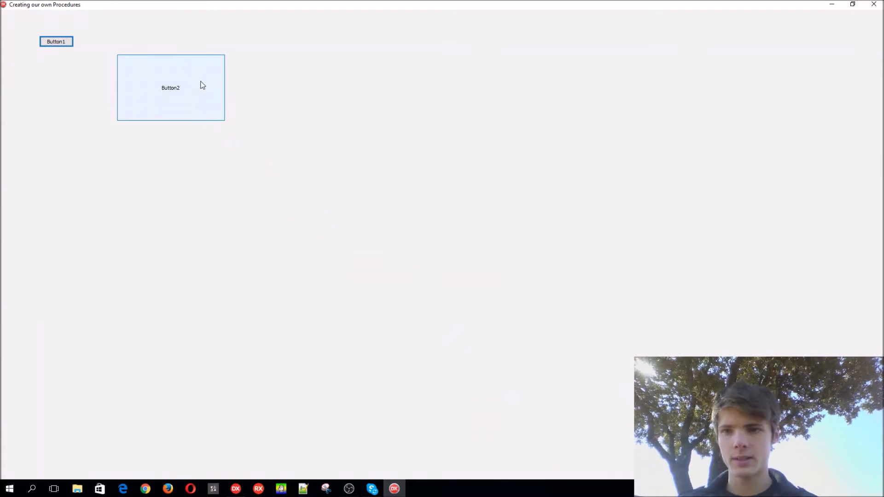
pyautogui.click(170, 87)
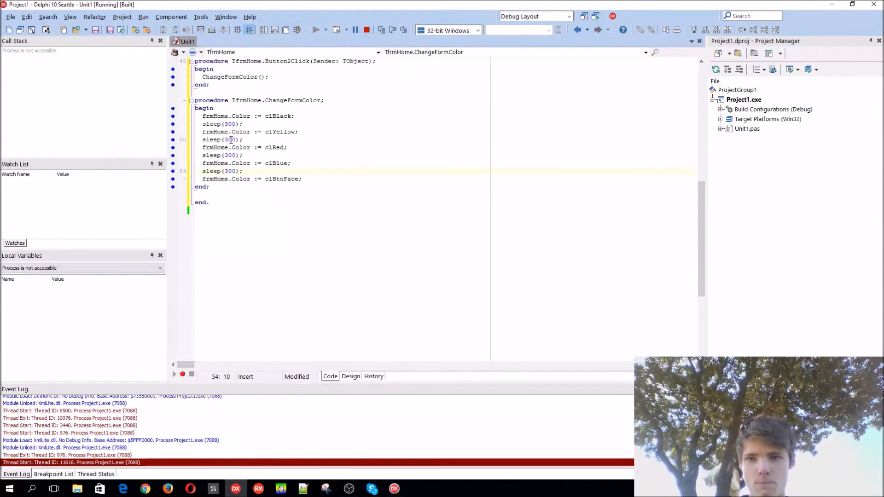
pyautogui.moveTo(158, 141)
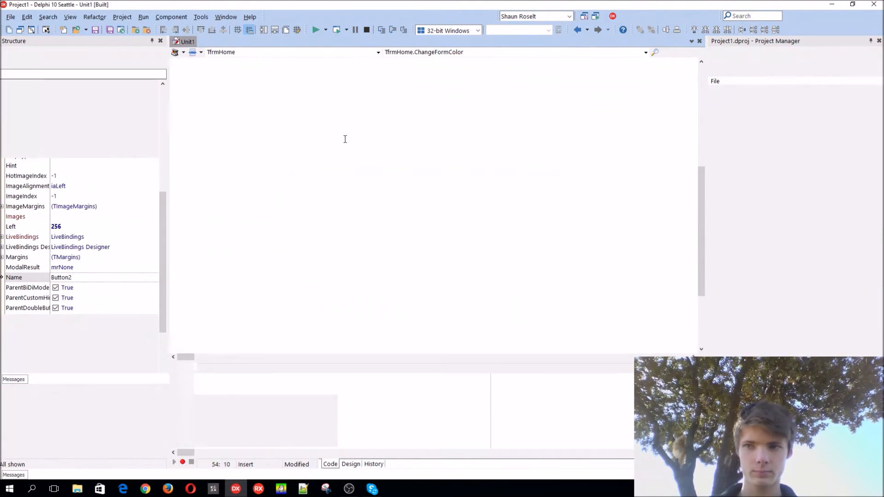
# Step: Run the project again to test the 300 ms colour cycle
pyautogui.click(317, 30)
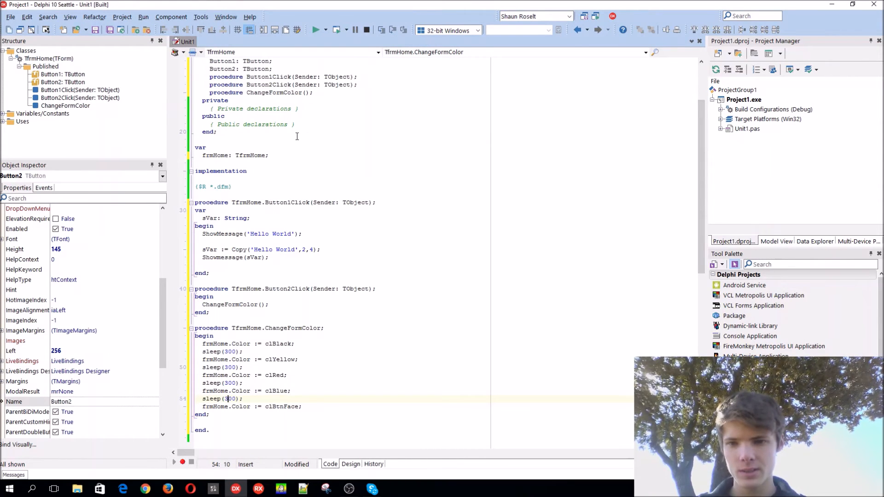
# Step: Cut the colour-changing lines out and add an iColor: Integer parameter to ChangeFormColor
pyautogui.moveTo(203, 343); pyautogui.dragTo(302, 406)
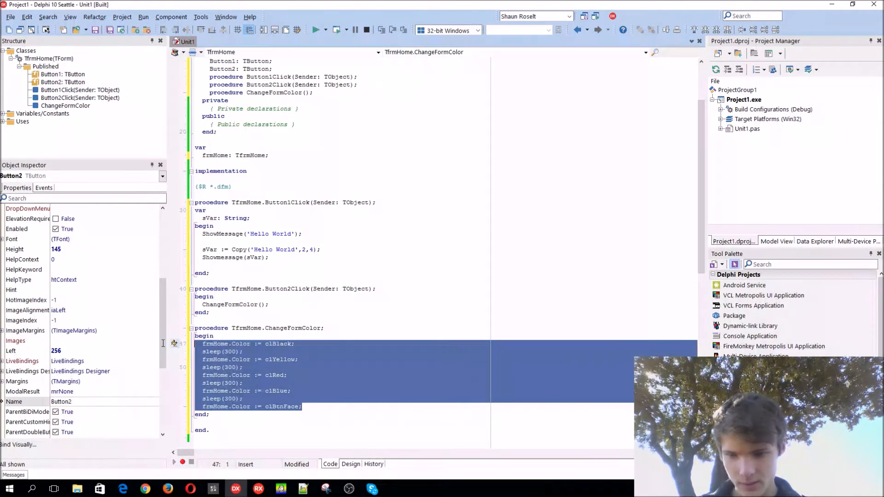
pyautogui.press('Delete')
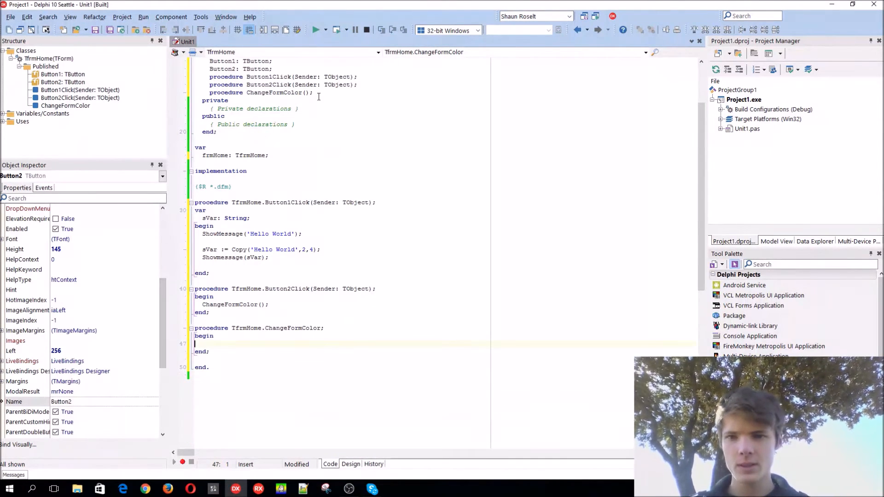
pyautogui.click(305, 92)
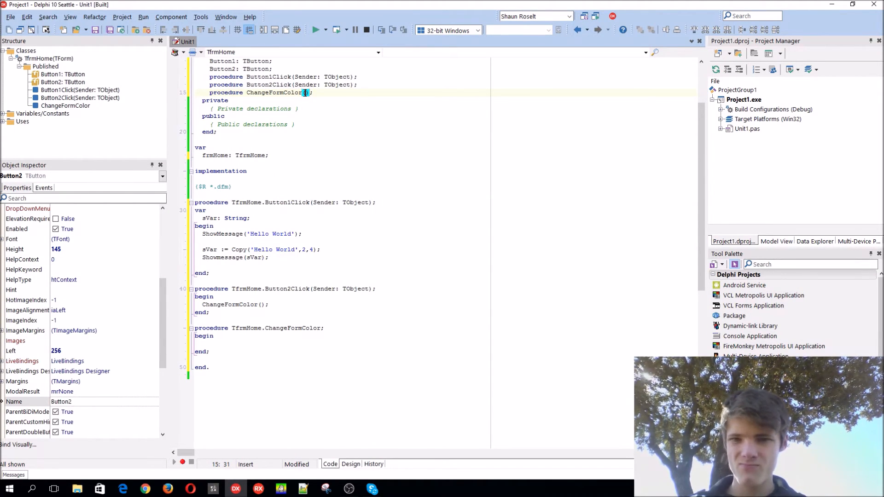
pyautogui.write('Color := clBtnFace;')
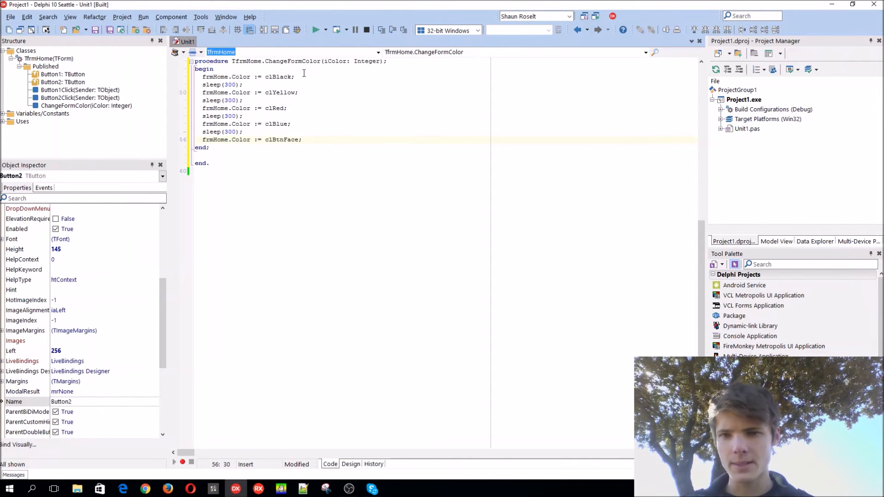
# Step: Wrap the colour assignments in a case iColor of statement with numbered labels starting at 1:
pyautogui.click(303, 77)
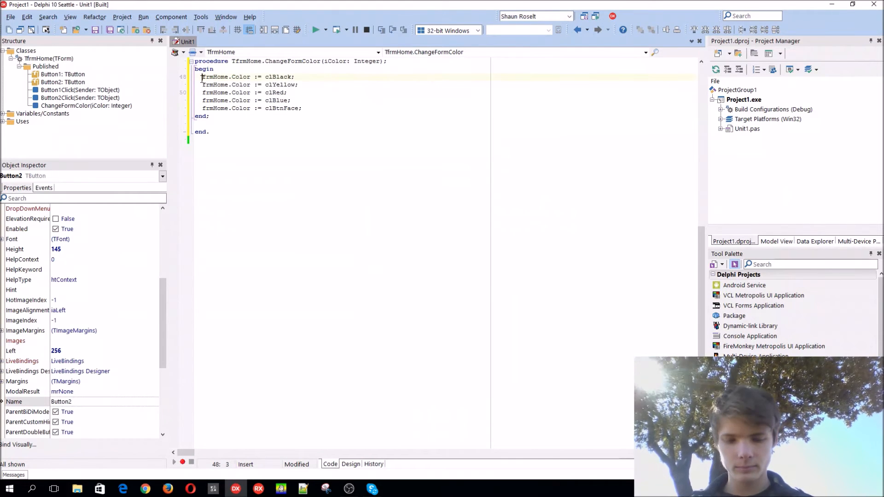
pyautogui.write('if')
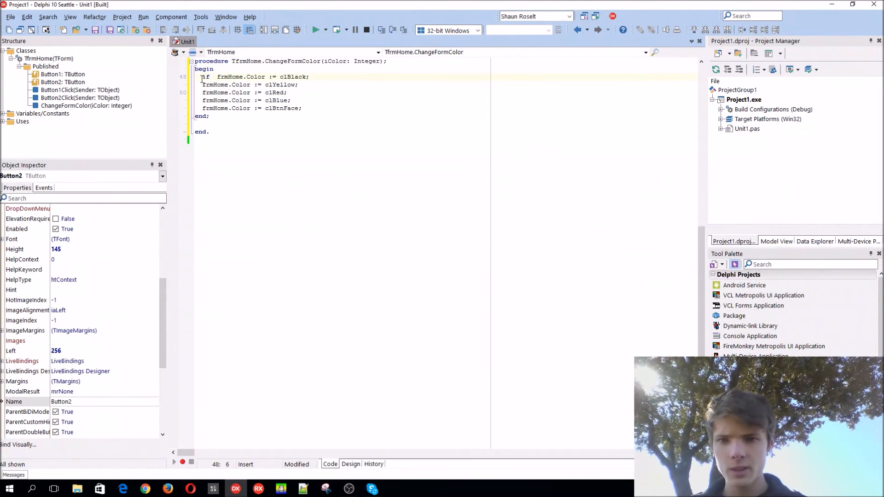
pyautogui.write('()')
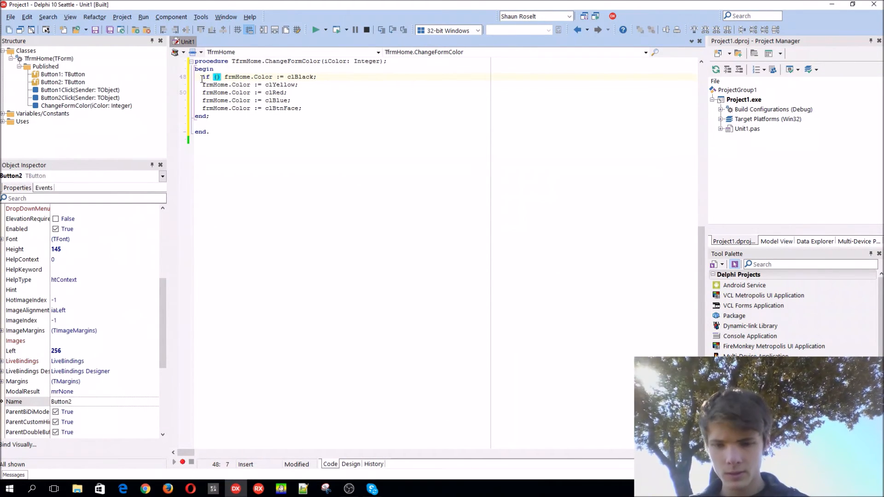
pyautogui.write('iColor =')
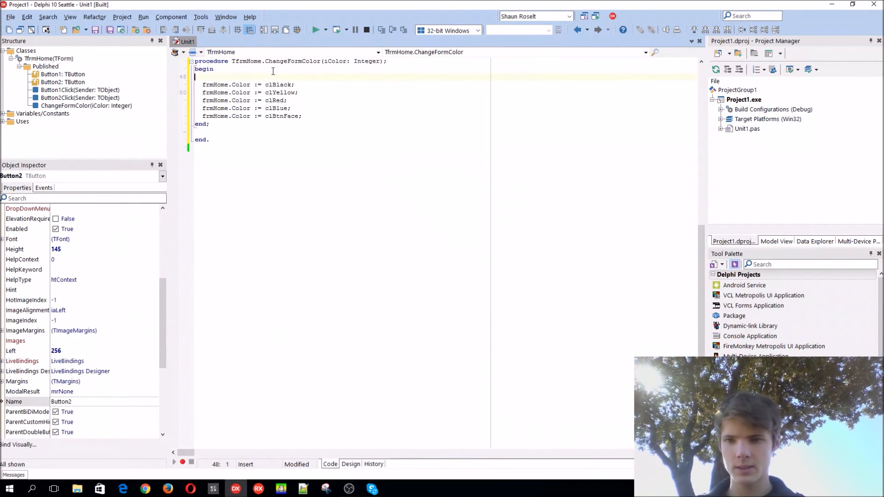
pyautogui.write('case iColor of')
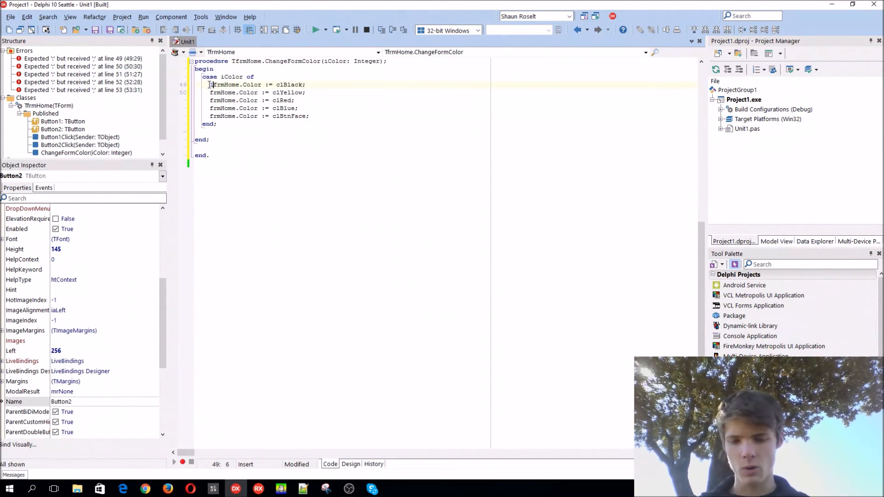
pyautogui.write('1:')
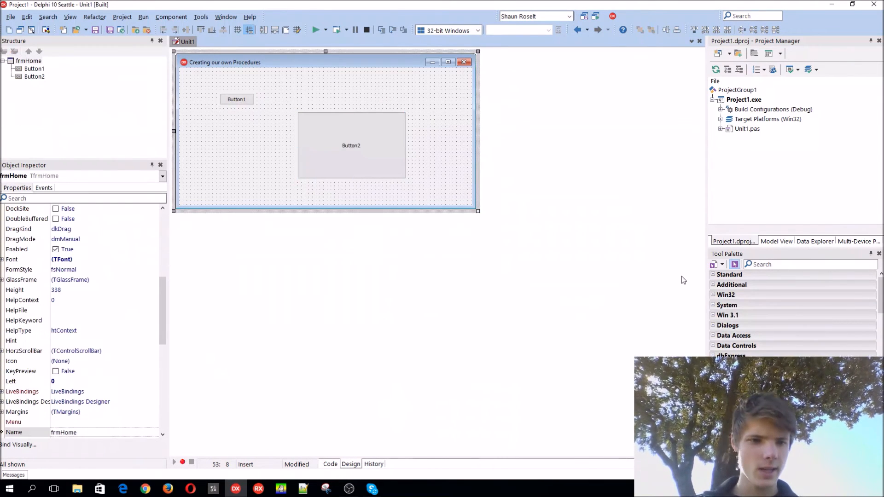
# Step: Drop a TSpinEdit from the Tool Palette onto the form and set its font size to 16
pyautogui.write('Pin')
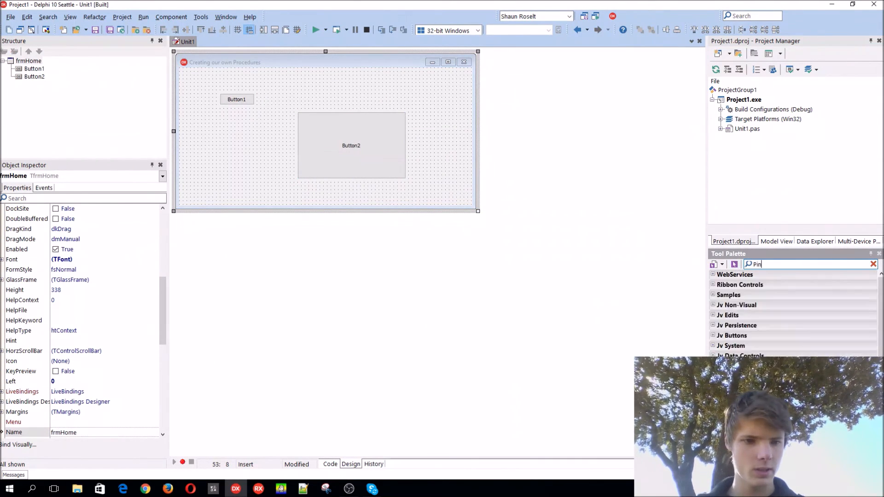
pyautogui.write('Sp')
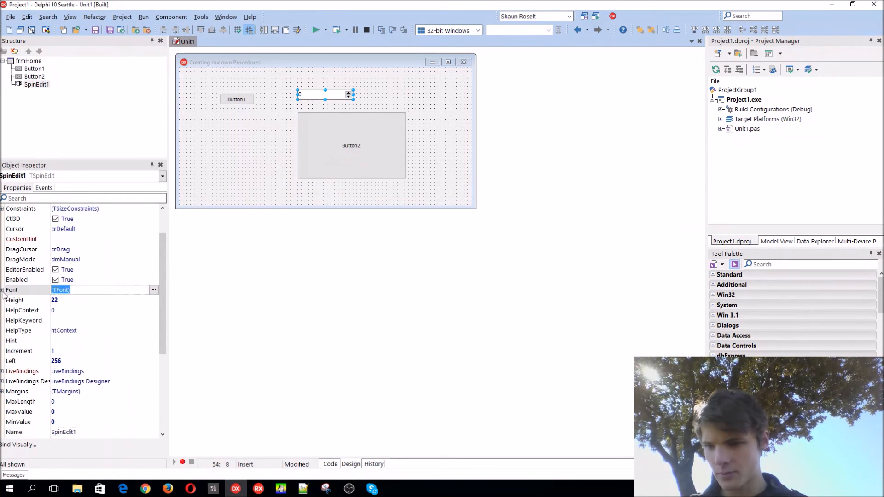
pyautogui.click(3, 290)
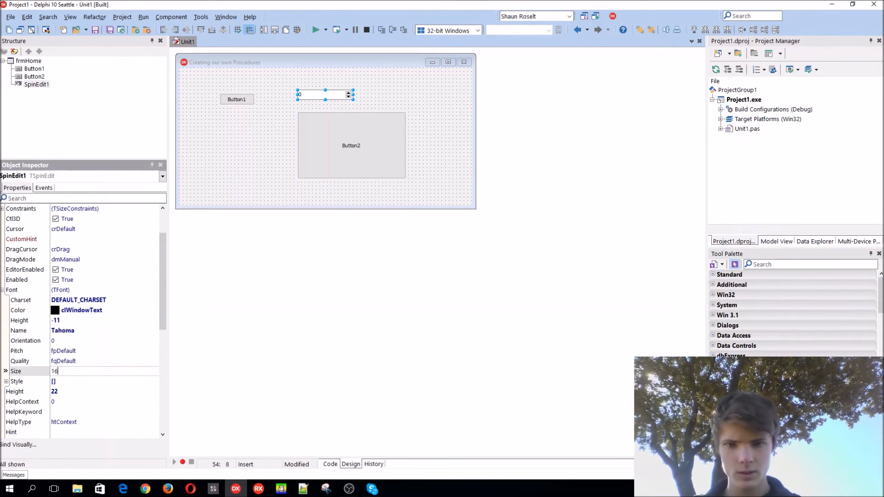
pyautogui.click(330, 463)
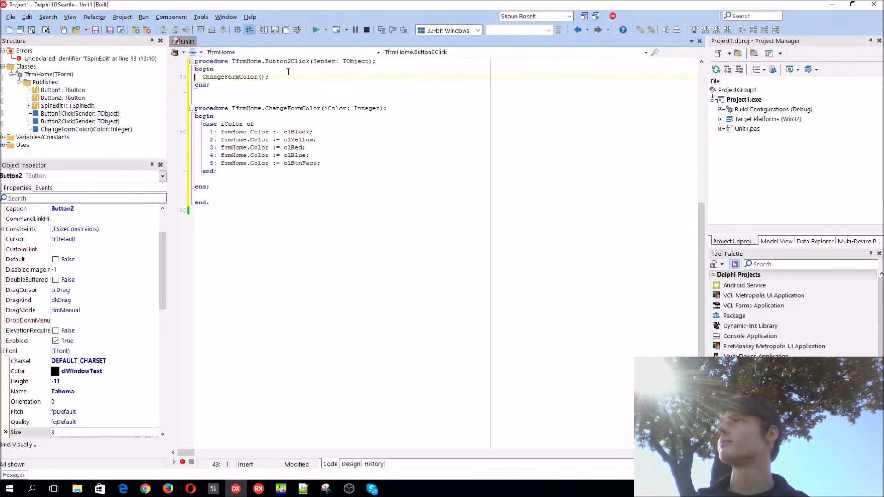
# Step: Pass SpinEdit1.Value to ChangeFormColor in Button2Click and return to the form design
pyautogui.click(261, 77)
pyautogui.write('SpinEdit1.Value')
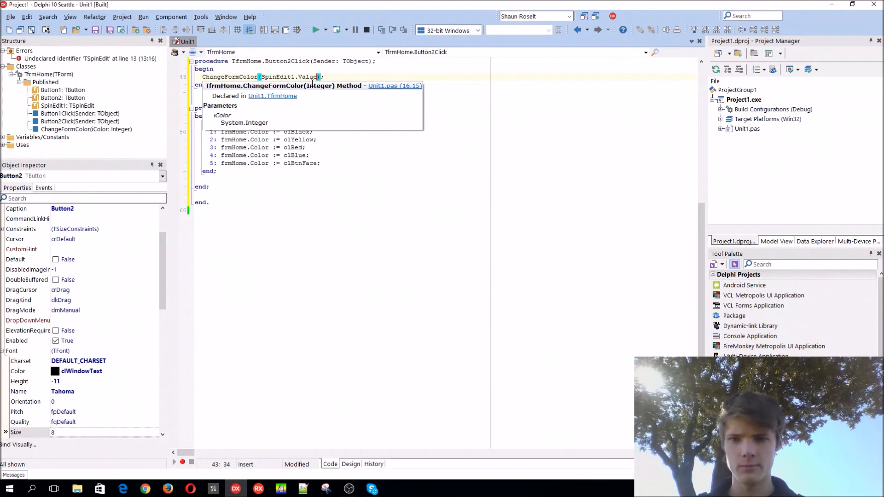
pyautogui.click(350, 463)
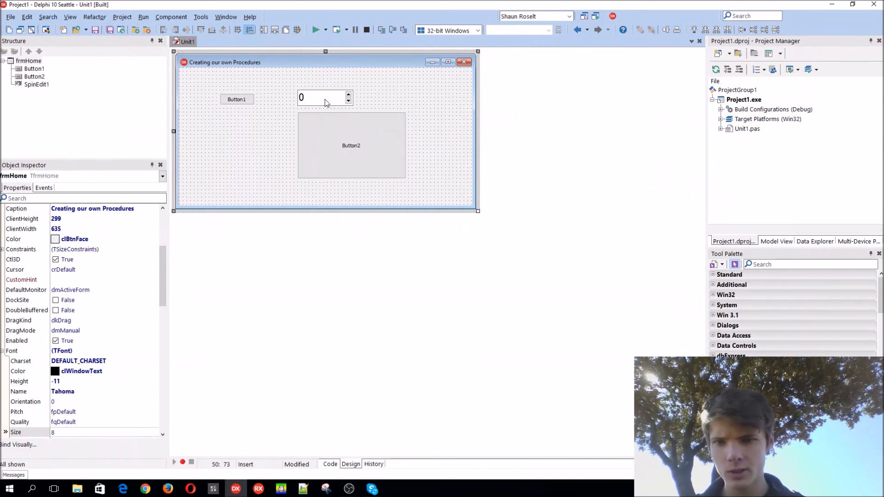
# Step: Give SpinEdit1 MinValue 1, MaxValue 5 and Value 1, then run the application
pyautogui.click(322, 97)
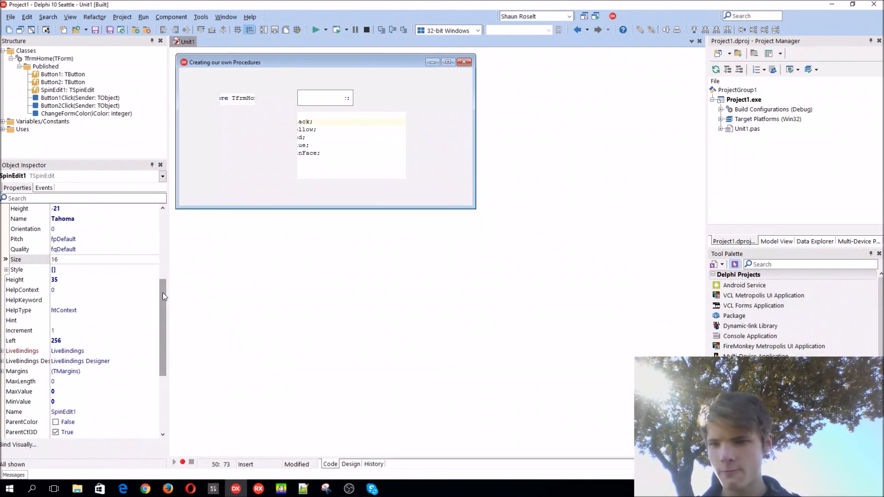
pyautogui.click(350, 464)
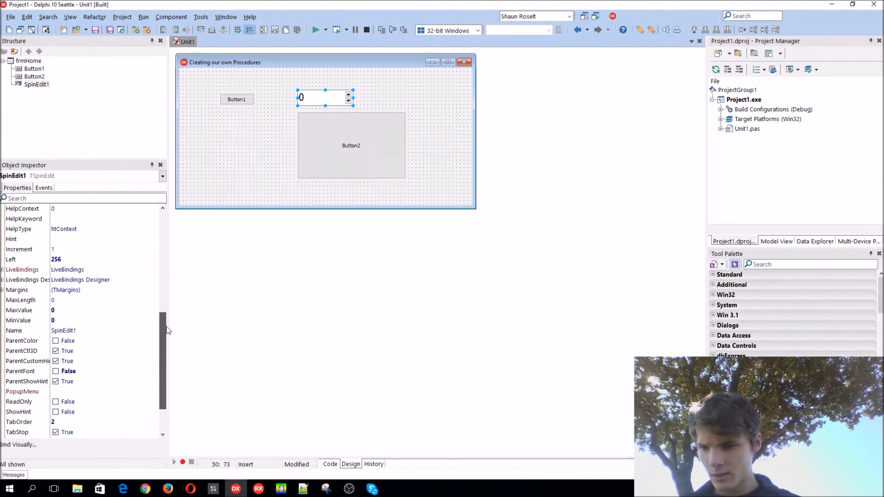
pyautogui.click(85, 321)
pyautogui.write('1')
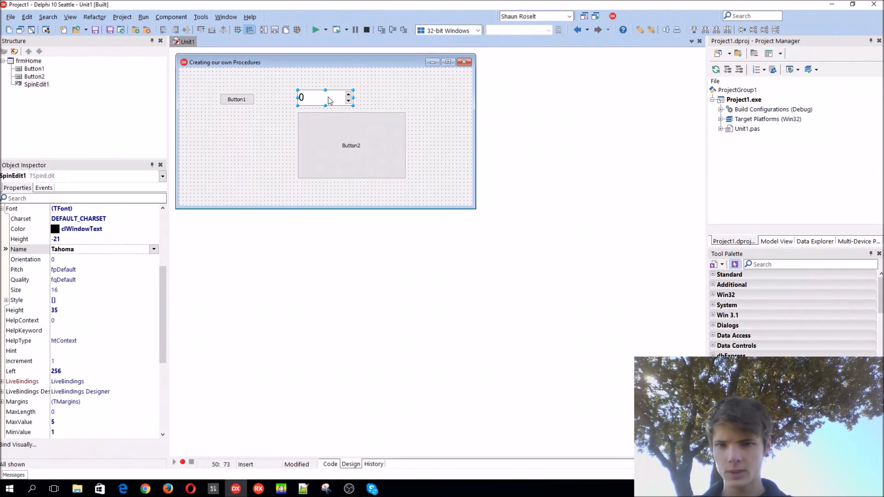
pyautogui.scroll(-3)
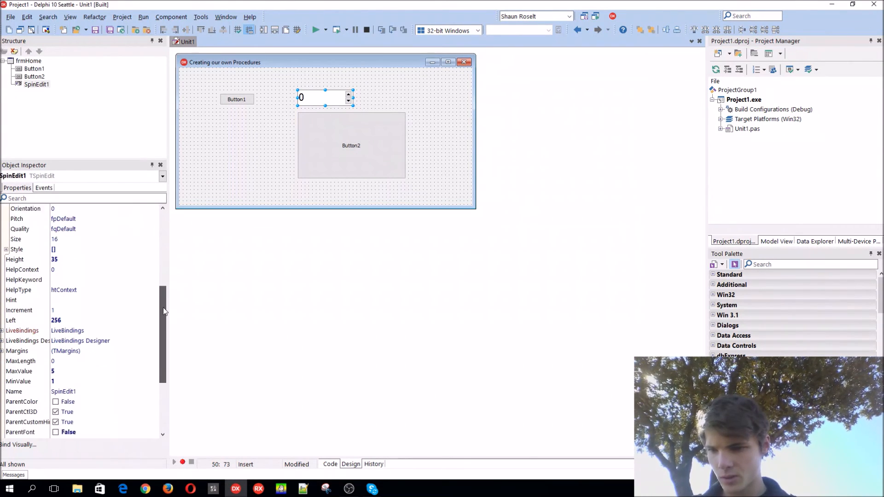
pyautogui.scroll(-3)
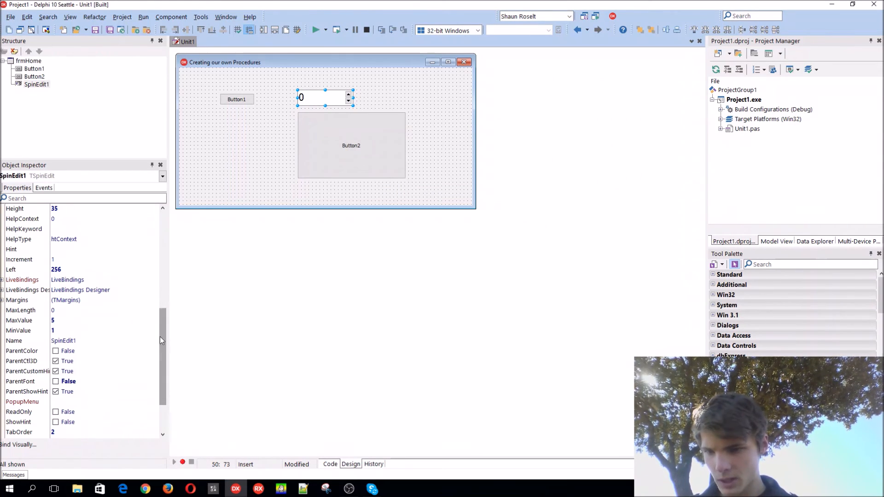
pyautogui.scroll(-3)
pyautogui.write('1')
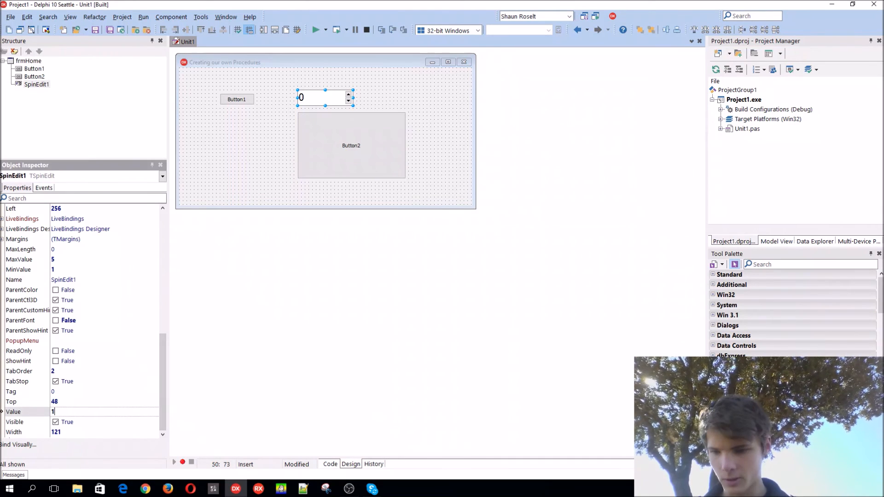
pyautogui.click(317, 29)
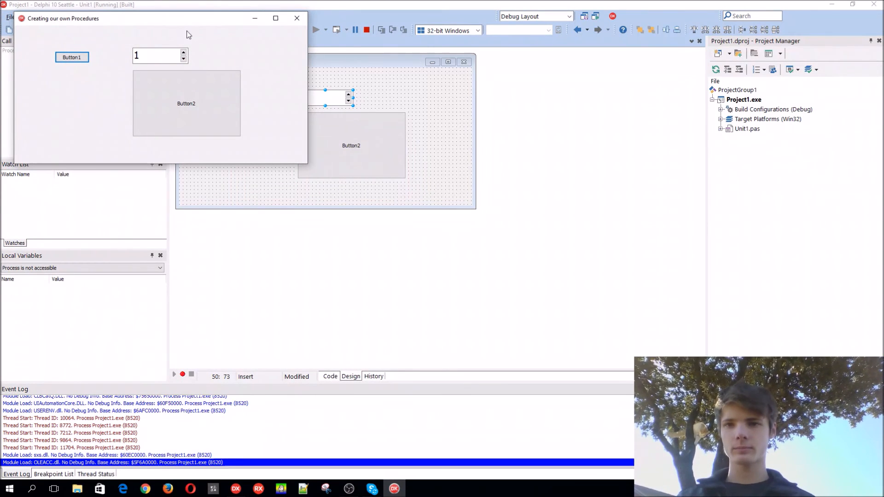
# Step: Maximise the running form and test Button2 with several spin edit numbers, ending on 9
pyautogui.click(275, 19)
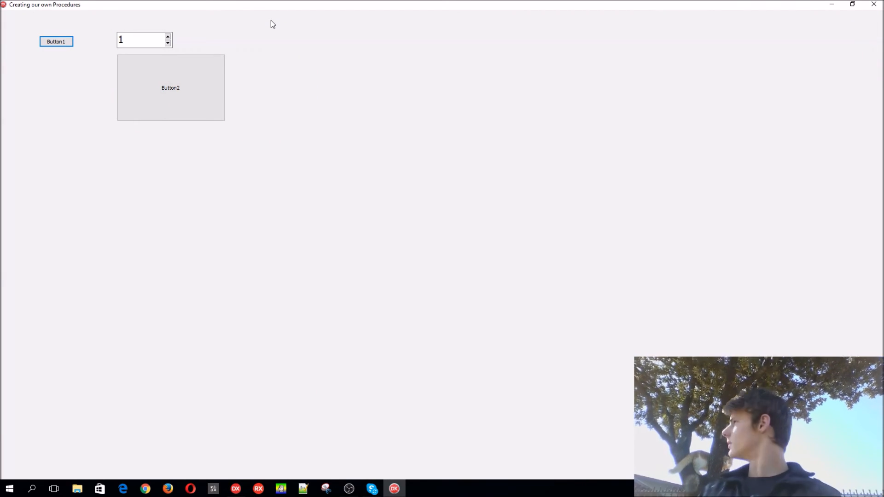
pyautogui.moveTo(276, 14)
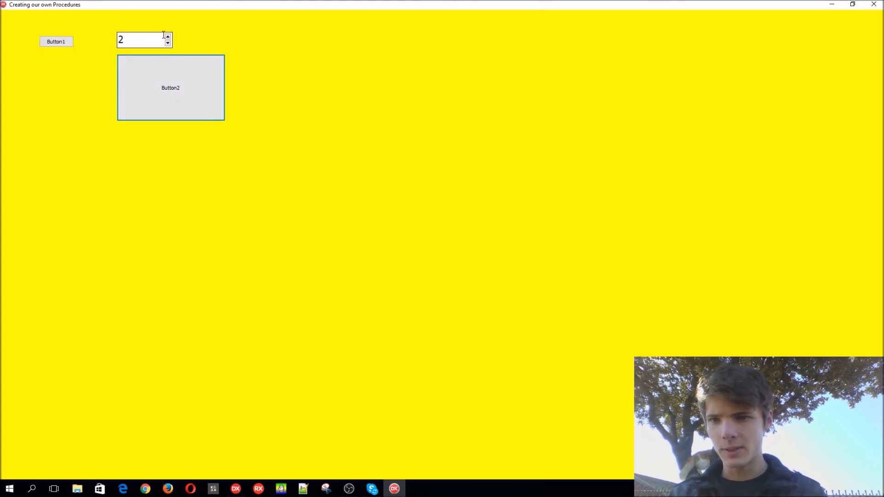
pyautogui.click(168, 36)
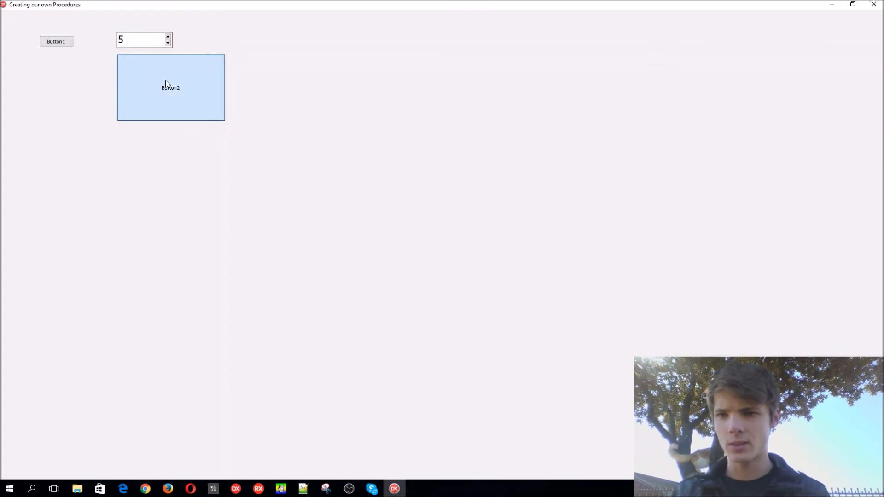
pyautogui.click(167, 44)
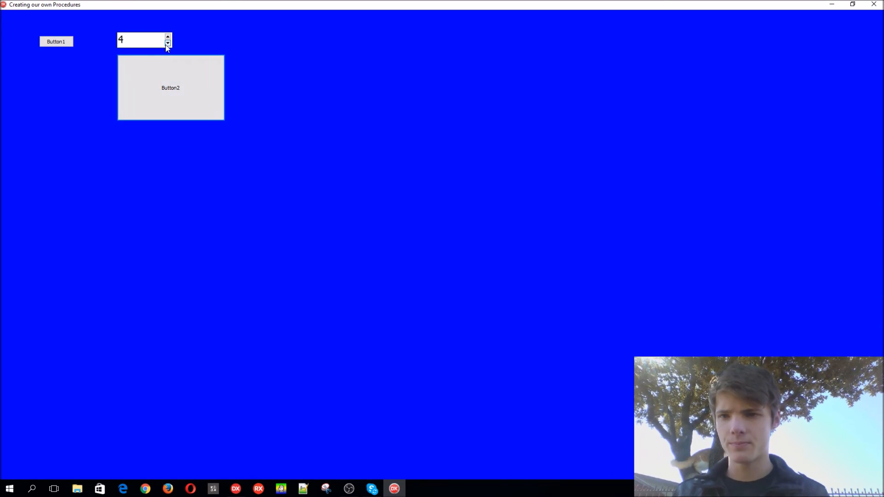
pyautogui.click(56, 41)
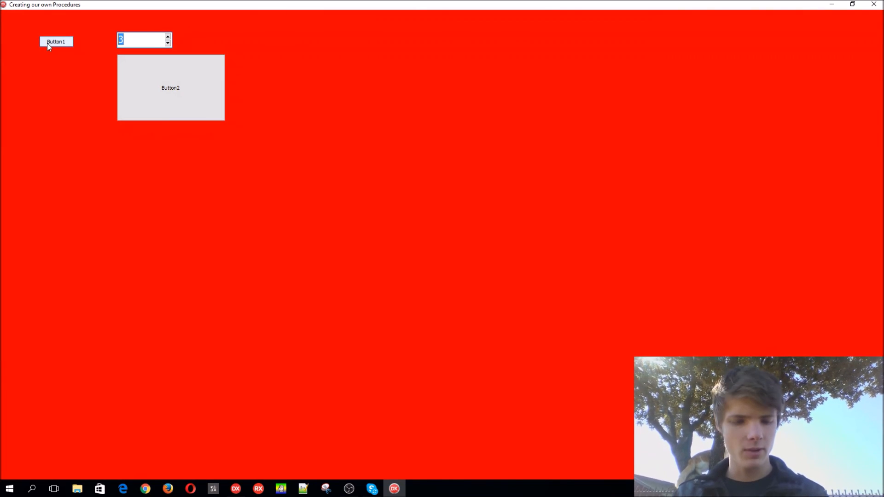
pyautogui.write('9')
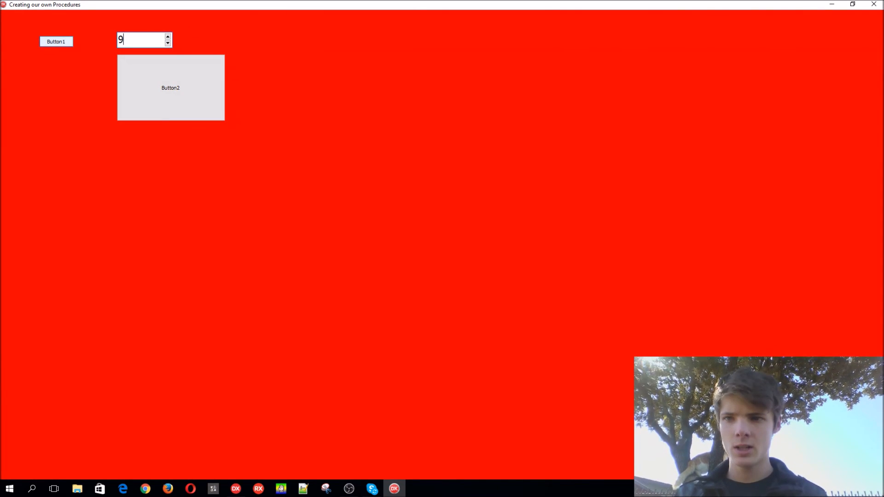